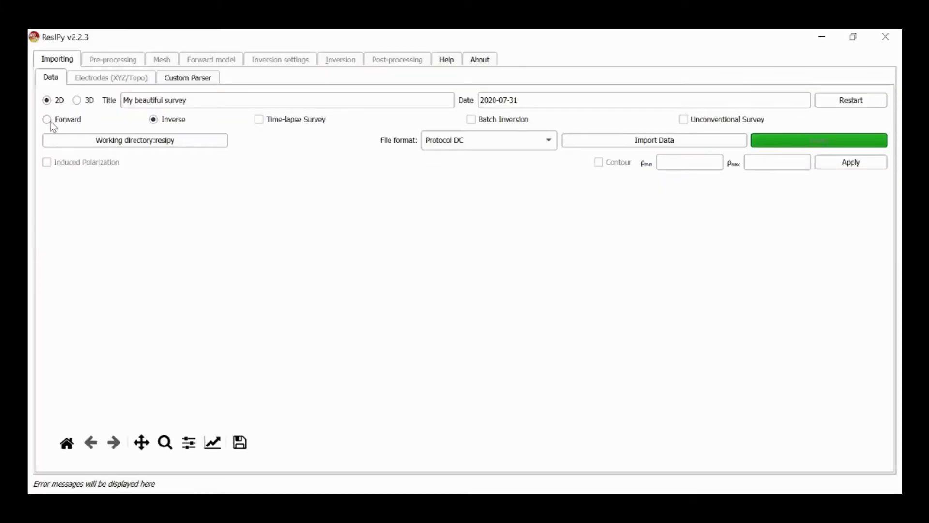
# Switch to forward modelling and generate 48 electrodes at 5 m X spacing
pyautogui.click(47, 119)
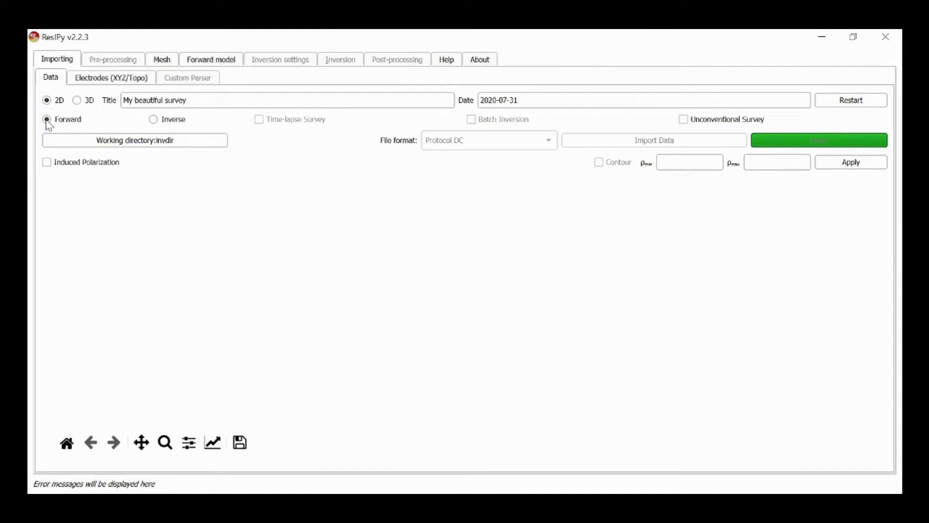
pyautogui.click(110, 77)
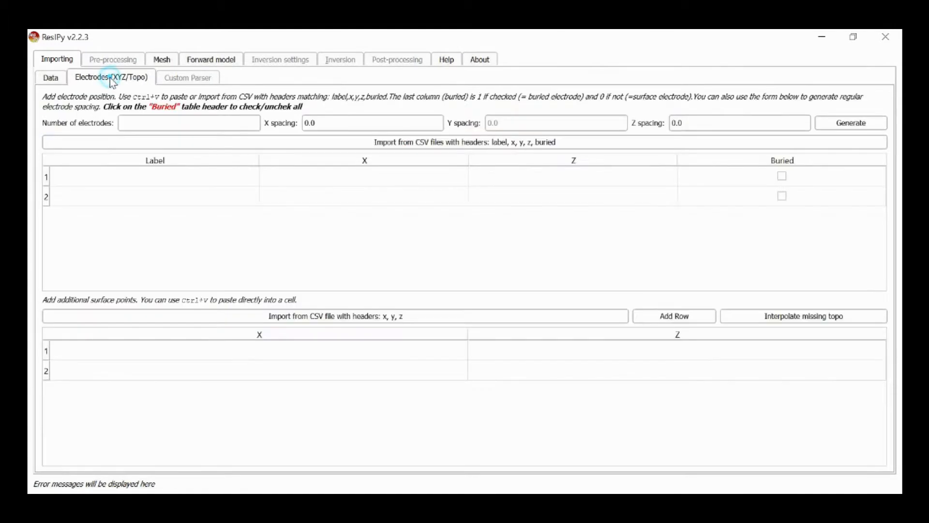
pyautogui.click(189, 122)
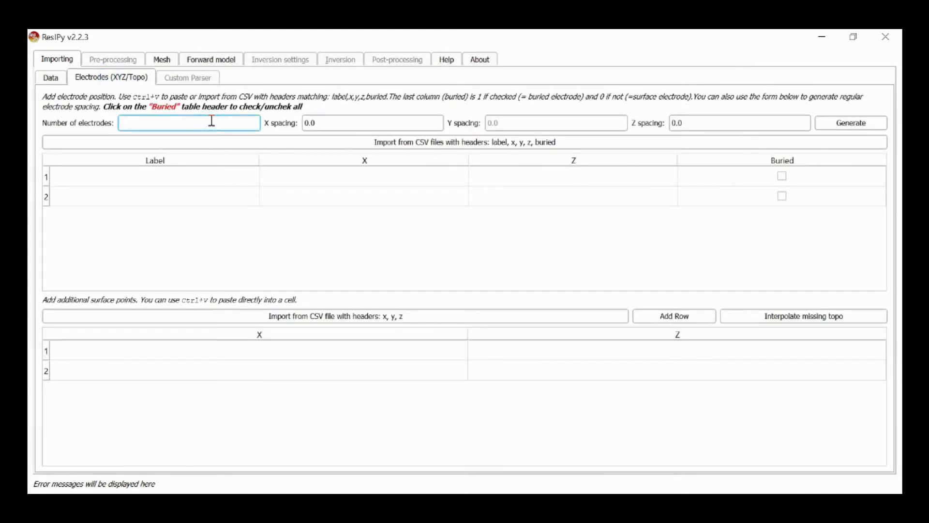
pyautogui.write('48')
pyautogui.click(372, 122)
pyautogui.write('5')
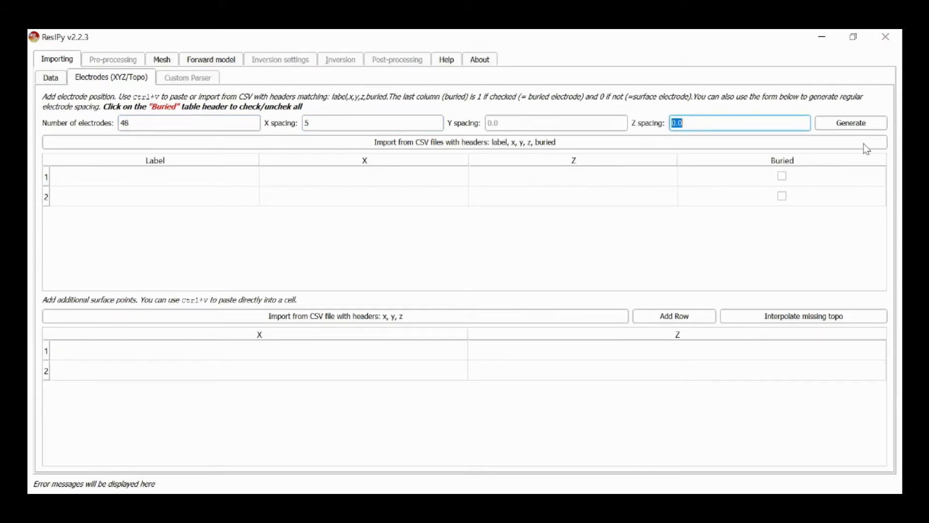
pyautogui.click(850, 123)
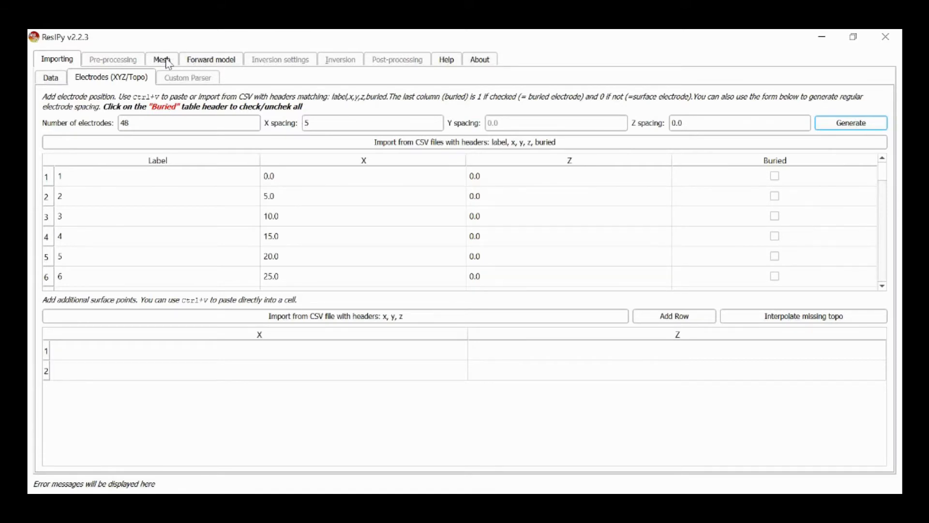
# In the mesh design model, draw rectangular blocks at about 40–85 m and 150–190 m
pyautogui.click(161, 59)
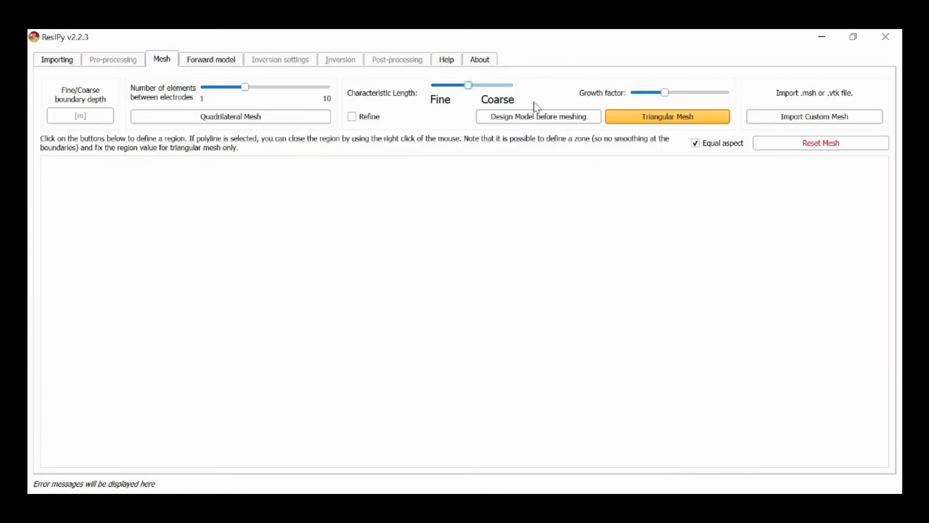
pyautogui.click(667, 116)
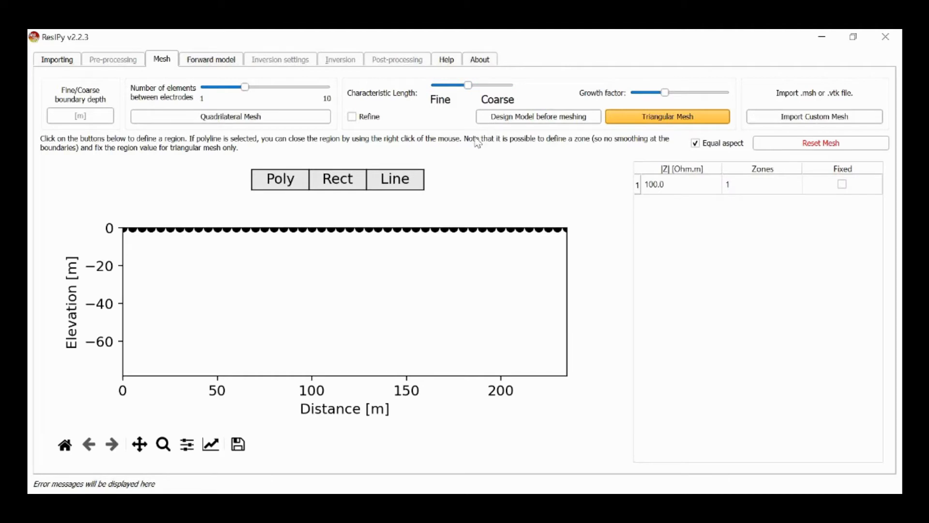
pyautogui.moveTo(209, 263)
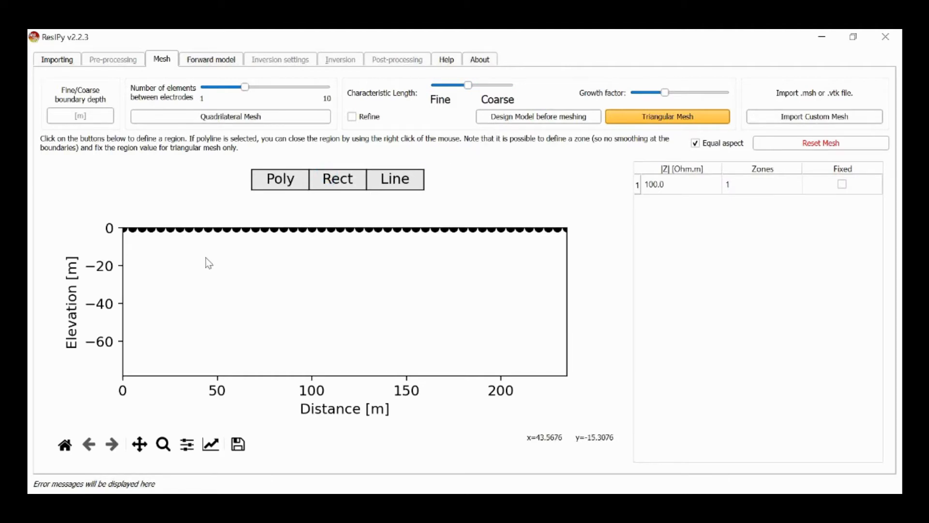
pyautogui.moveTo(200, 242); pyautogui.dragTo(261, 304)
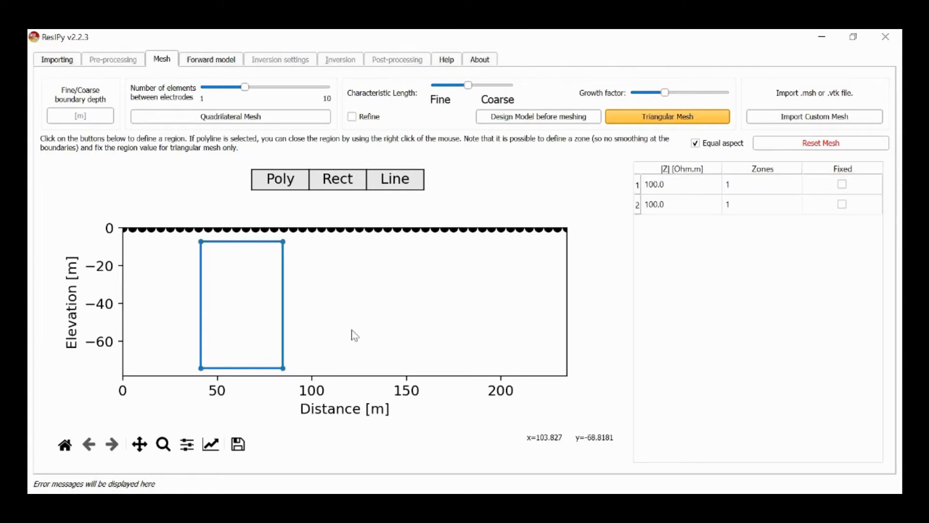
pyautogui.moveTo(471, 337)
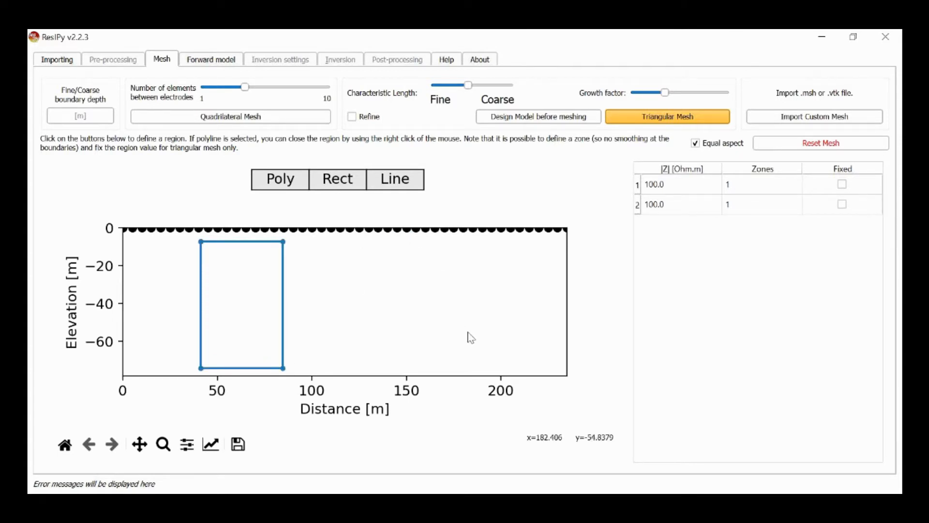
pyautogui.moveTo(403, 246)
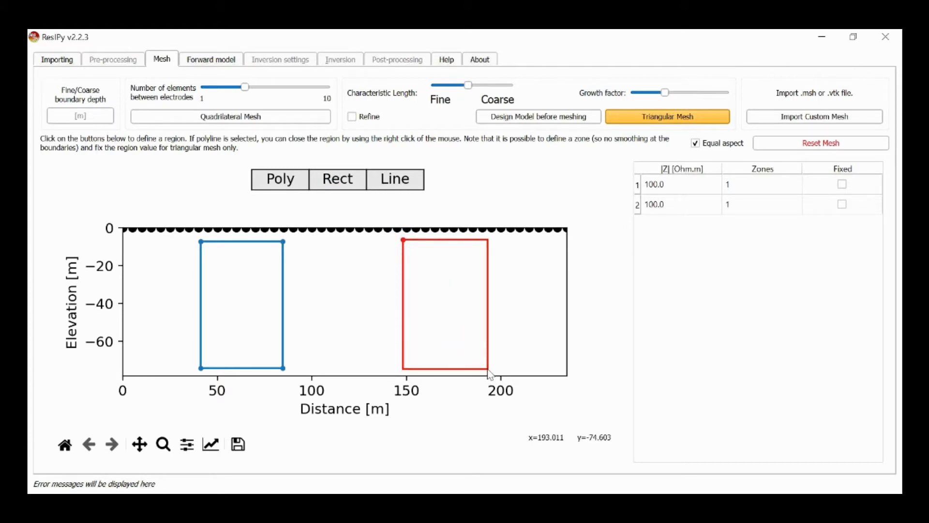
pyautogui.click(489, 374)
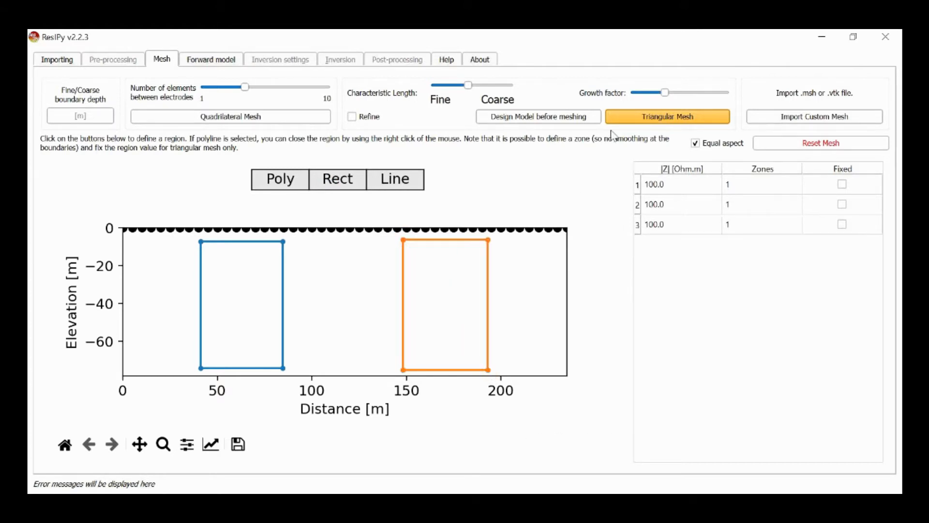
# Build the triangular mesh and set region 1 to 10 Ω·m and region 2 to 1000 Ω·m
pyautogui.click(667, 116)
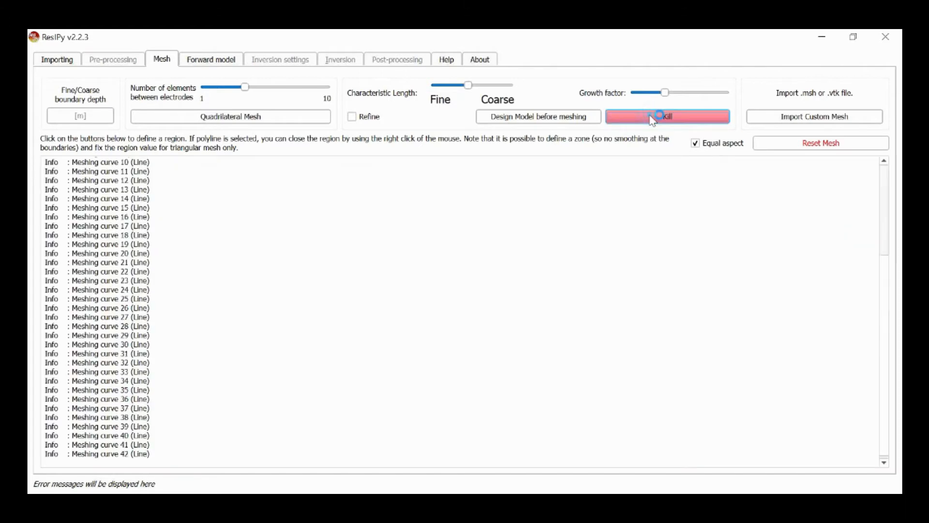
pyautogui.click(667, 116)
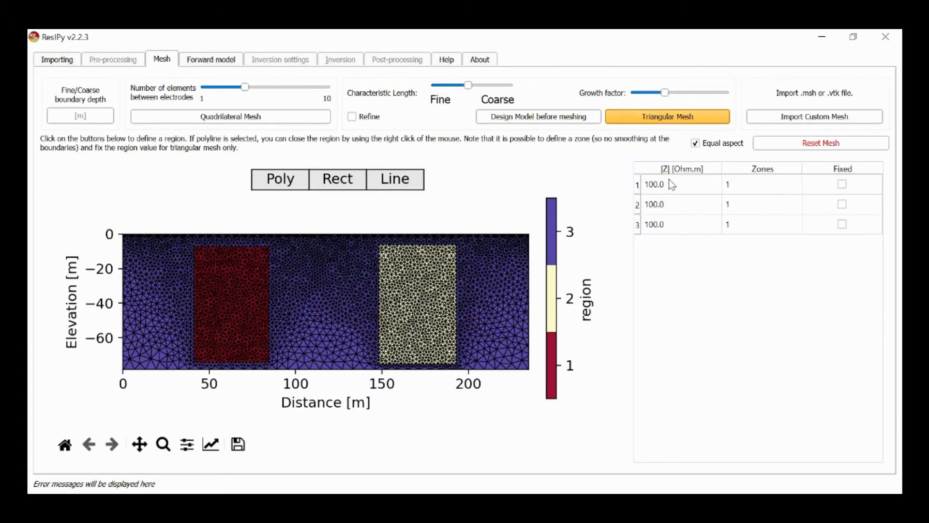
pyautogui.click(670, 184)
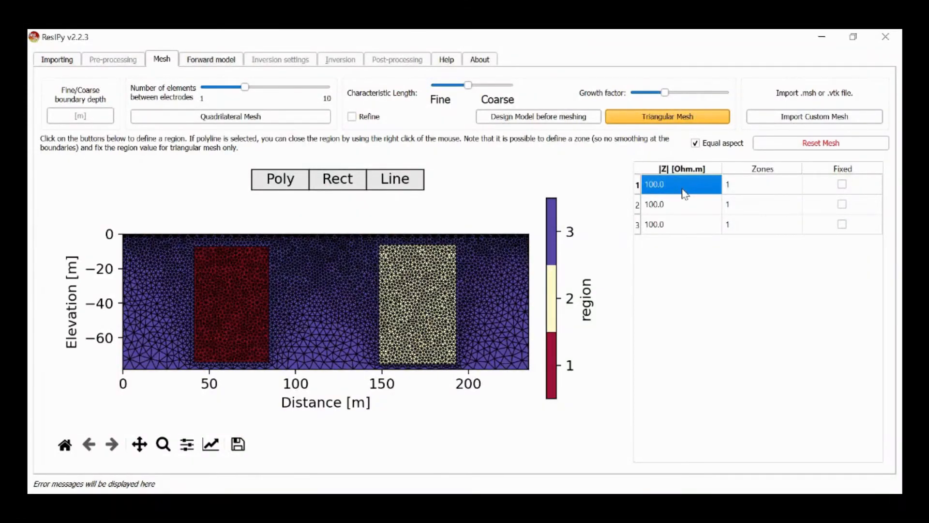
pyautogui.write('10')
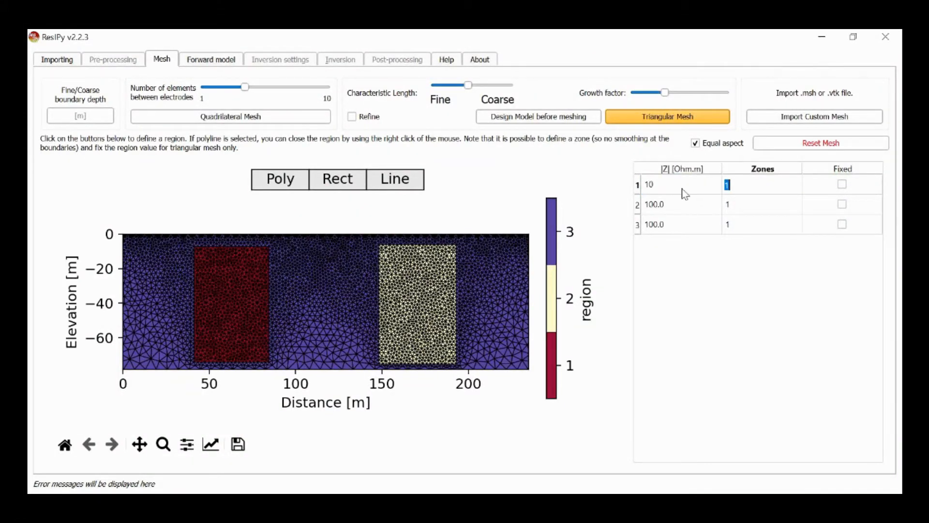
pyautogui.click(653, 203)
pyautogui.write('1000')
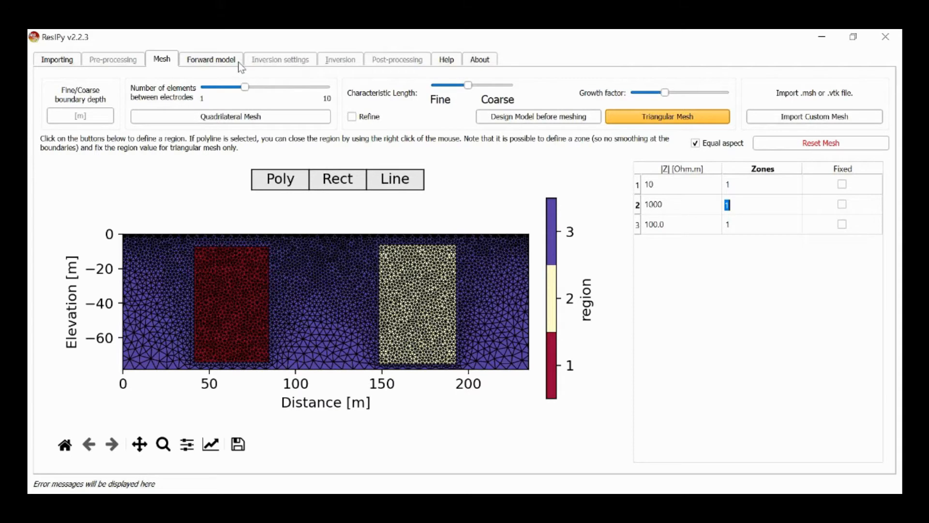
# Run a dipole-dipole forward model with a = 2 and n = 8, giving the apparent resistivity pseudo-section
pyautogui.click(211, 59)
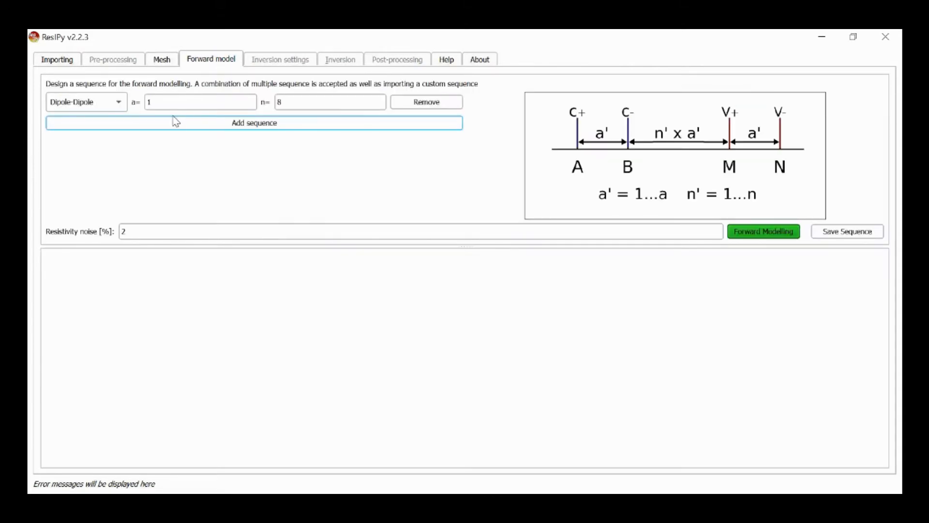
pyautogui.write('2')
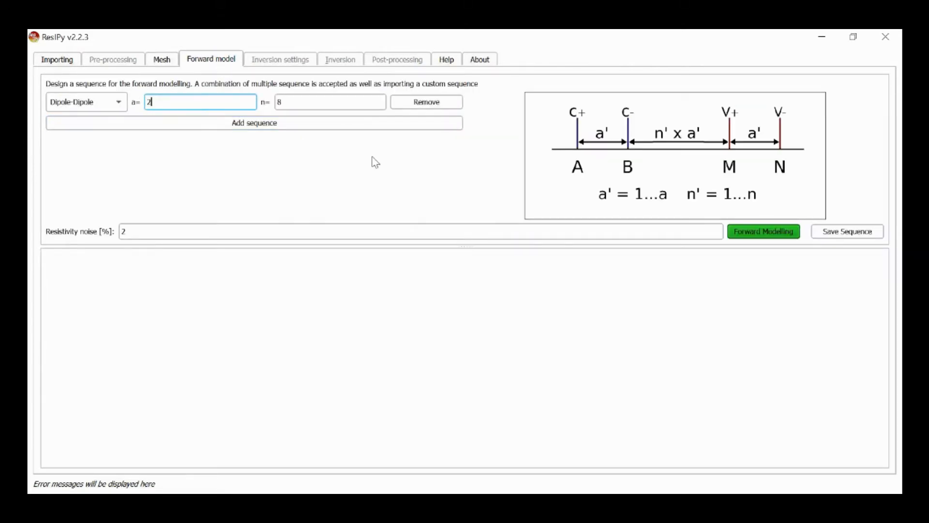
pyautogui.click(329, 101)
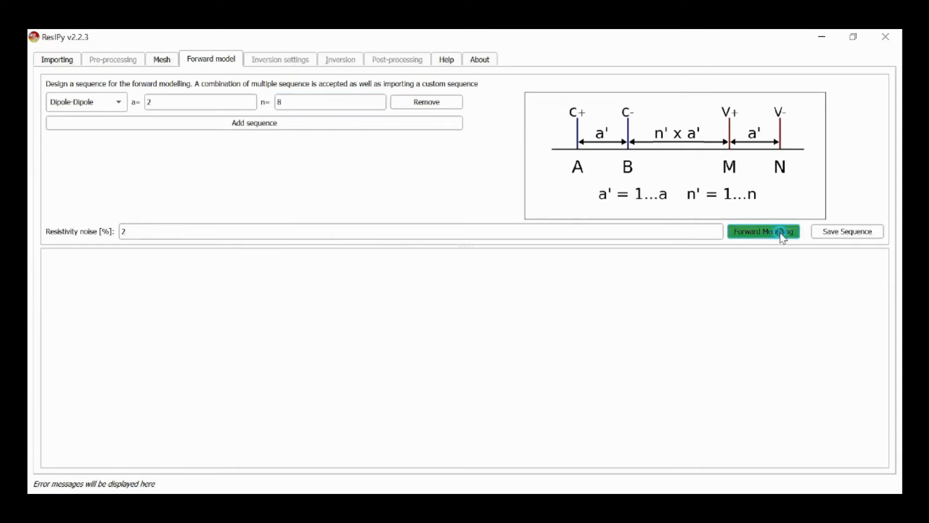
pyautogui.click(763, 231)
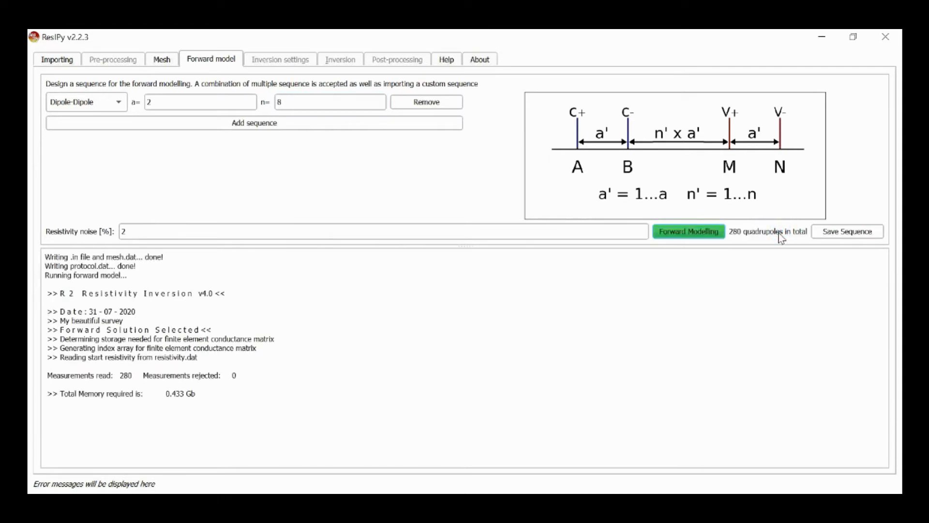
pyautogui.click(689, 231)
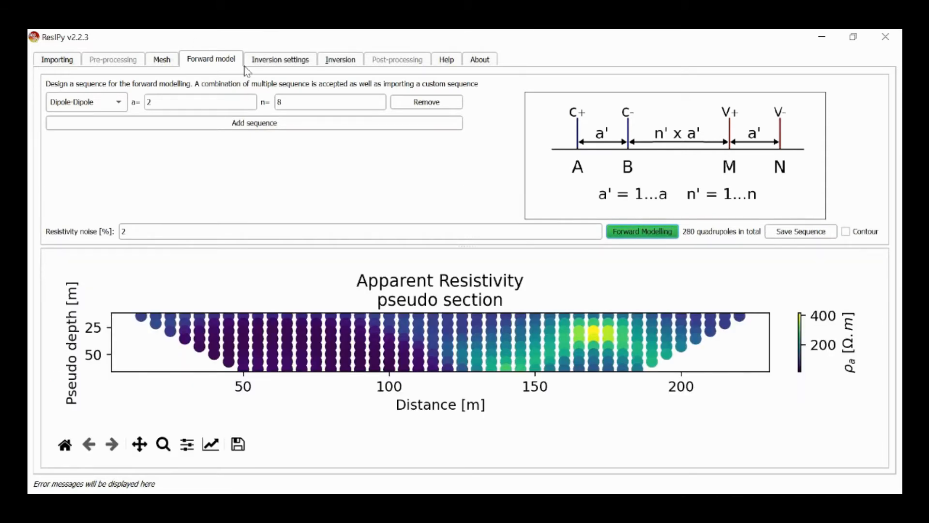
# Review the general inversion parameters and move to the inversion page
pyautogui.click(280, 59)
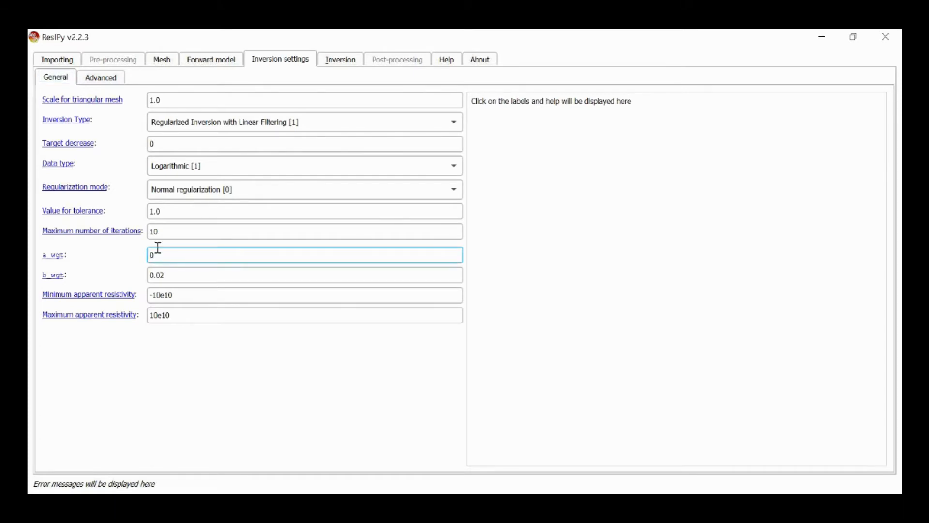
pyautogui.click(340, 59)
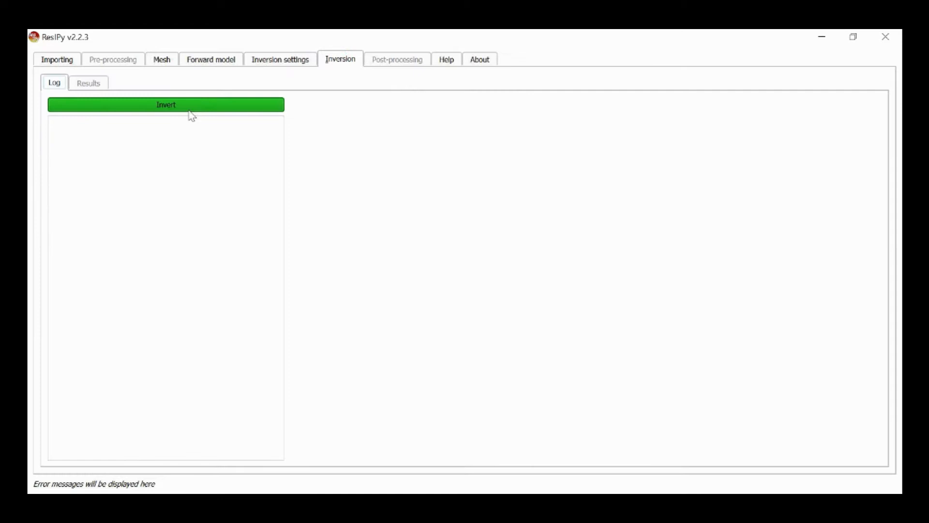
# Invert the simulated data and follow the log until it converges at RMS 1.00 after three iterations
pyautogui.click(166, 104)
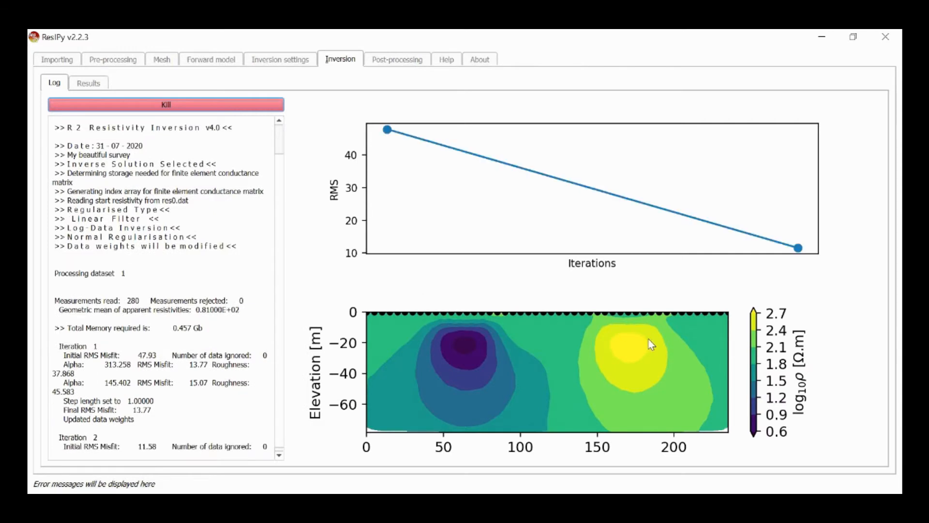
pyautogui.moveTo(591, 380)
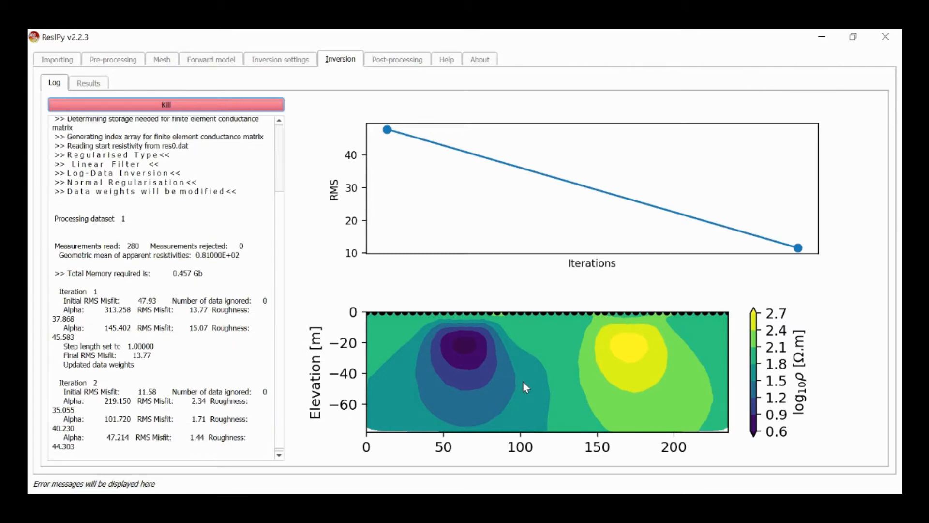
pyautogui.scroll(-3)
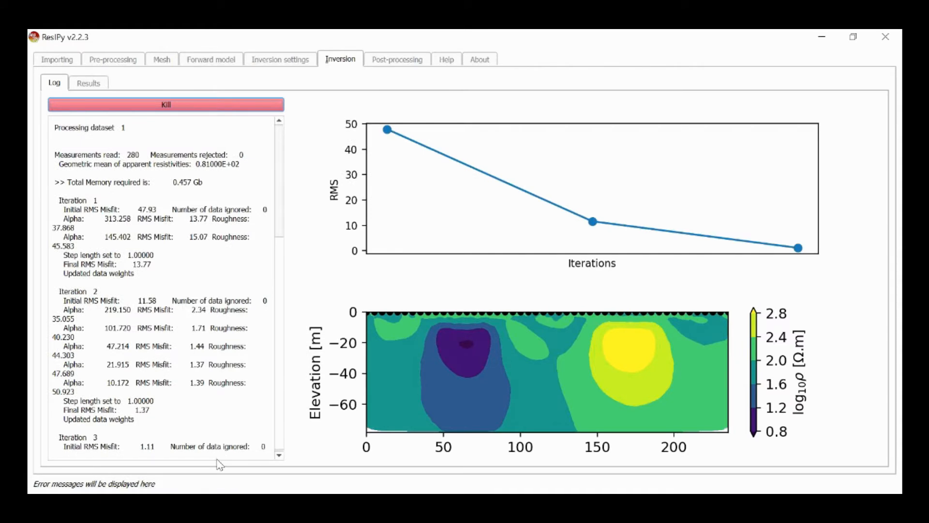
pyautogui.scroll(-3)
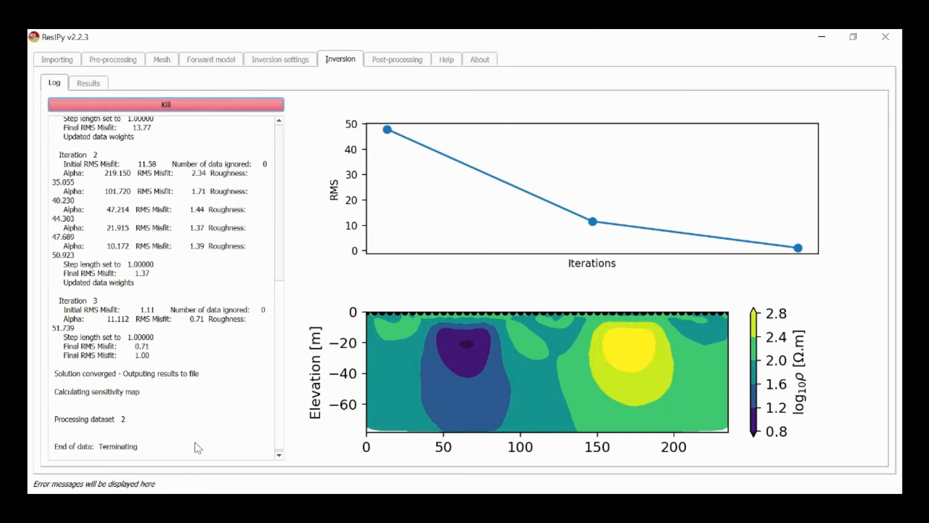
# Show the inverted section with sensitivity overlay at zero and the jet colour map
pyautogui.click(88, 82)
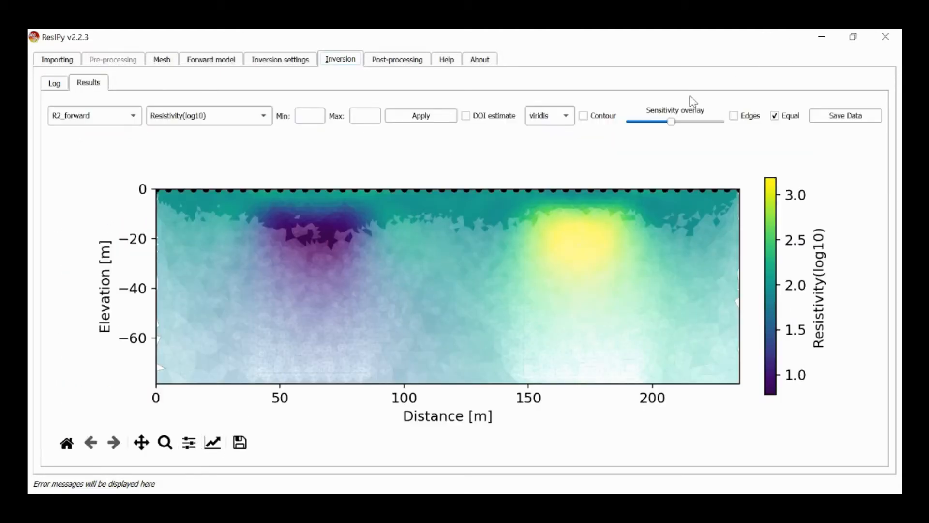
pyautogui.moveTo(670, 122); pyautogui.dragTo(629, 122)
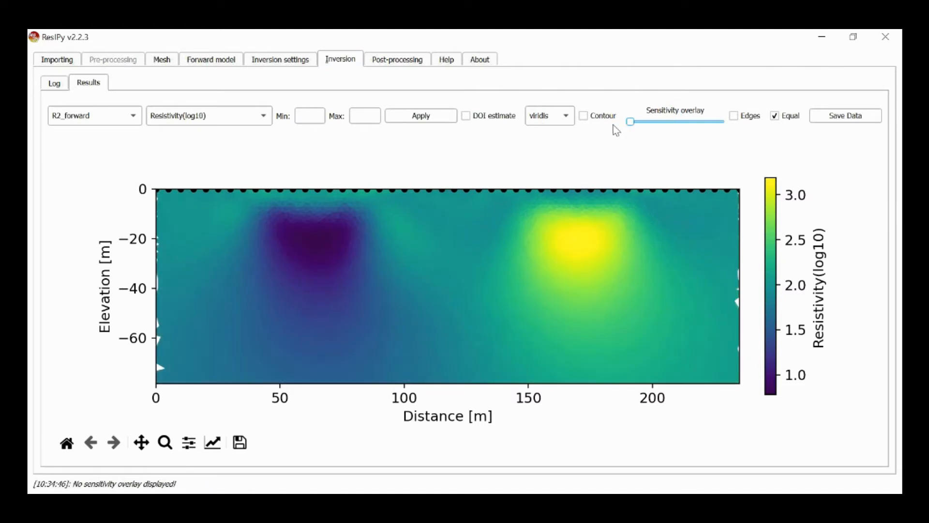
pyautogui.click(548, 115)
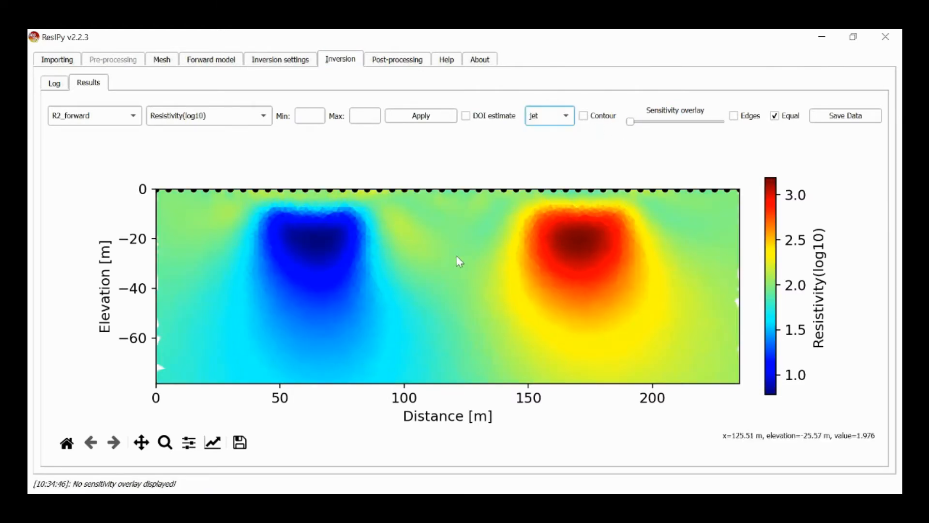
pyautogui.moveTo(483, 274)
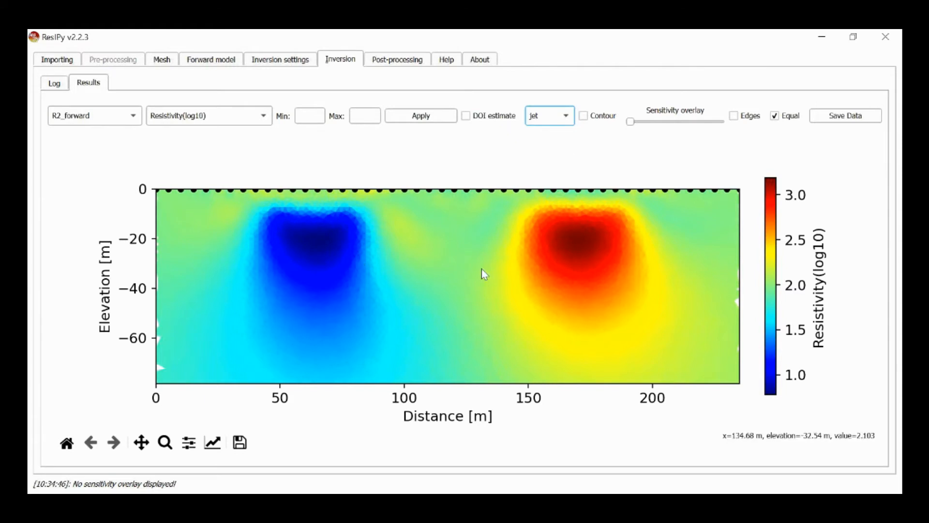
pyautogui.moveTo(407, 300)
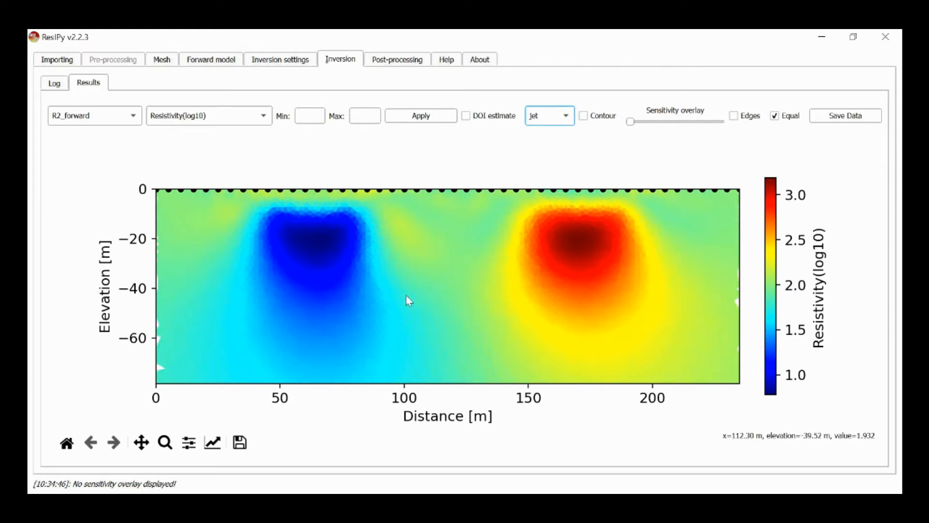
pyautogui.moveTo(501, 280)
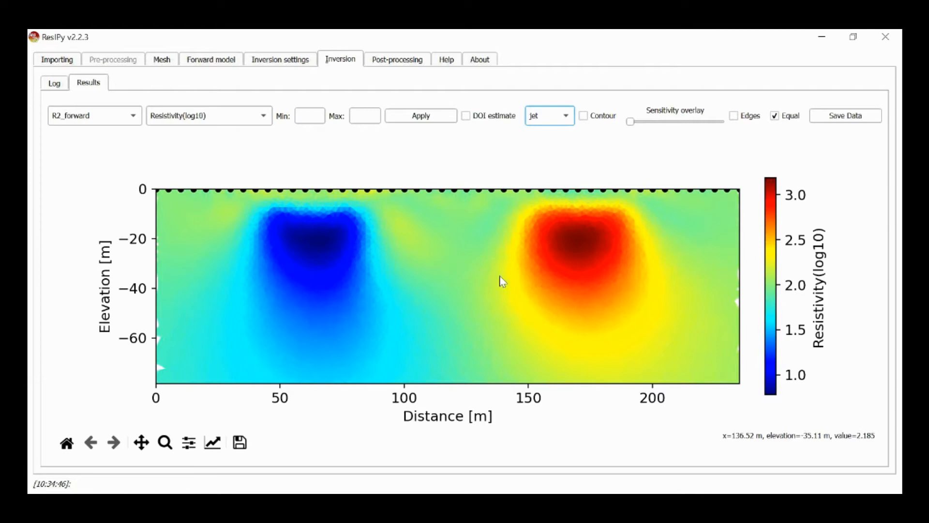
pyautogui.moveTo(444, 279)
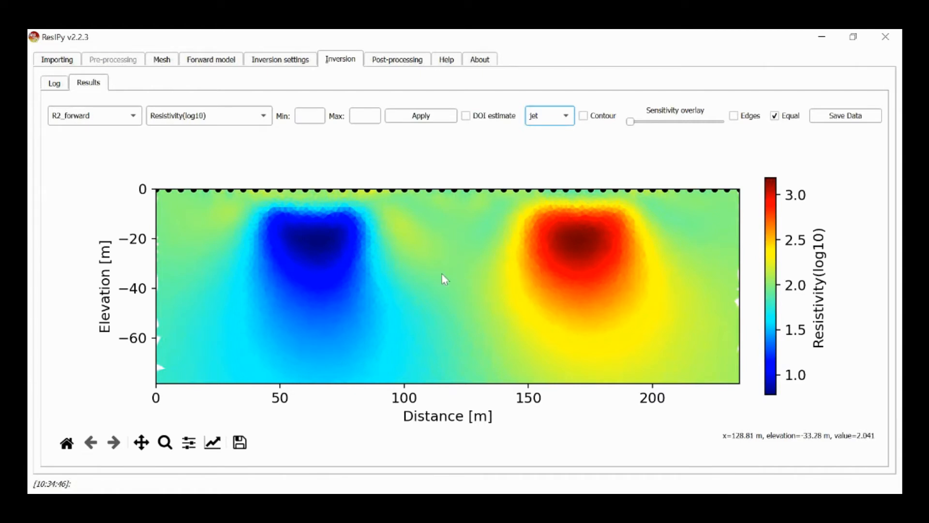
pyautogui.moveTo(631, 243)
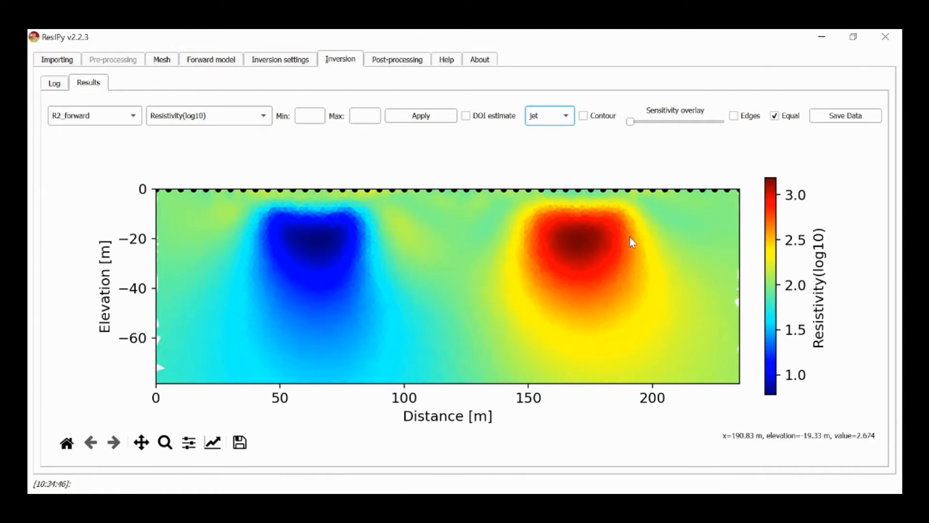
pyautogui.moveTo(464, 310)
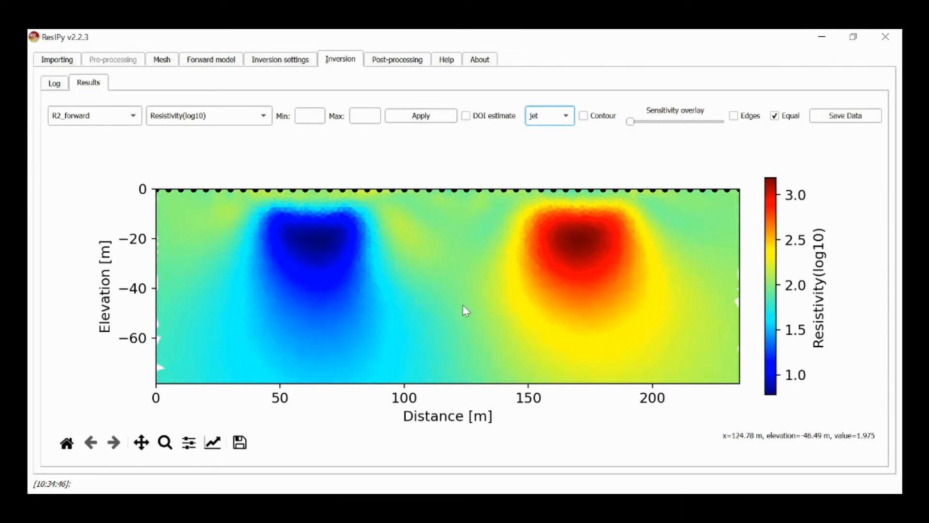
pyautogui.moveTo(422, 211)
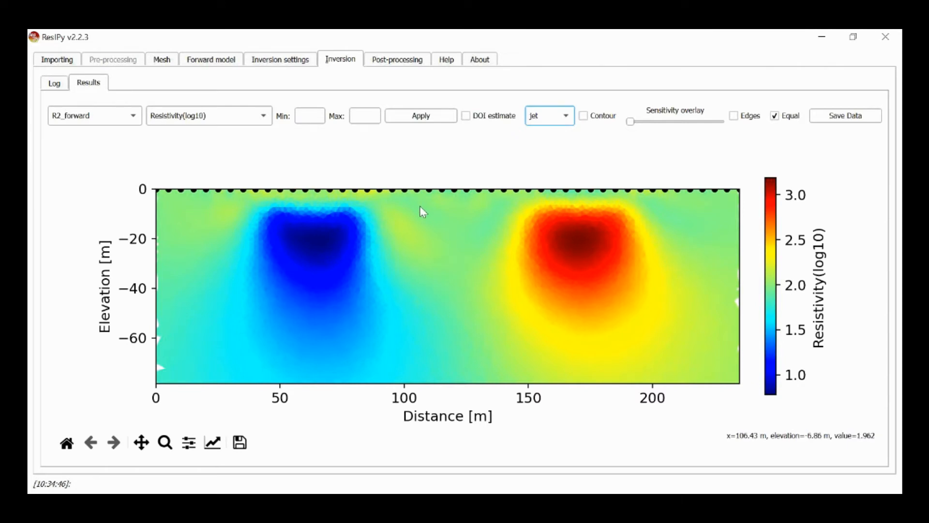
# Set alpha_aniso to 100 in the advanced inversion settings and return to the inversion page
pyautogui.click(280, 58)
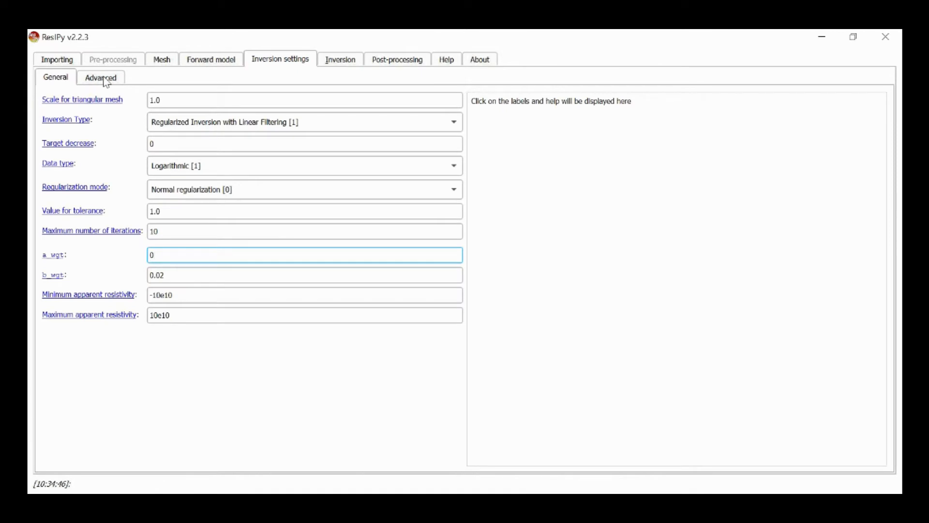
pyautogui.click(100, 77)
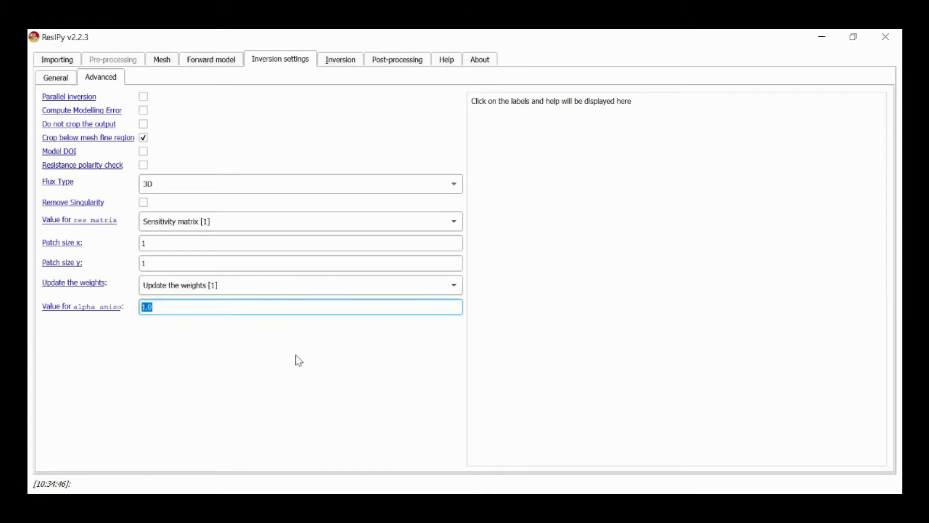
pyautogui.write('100')
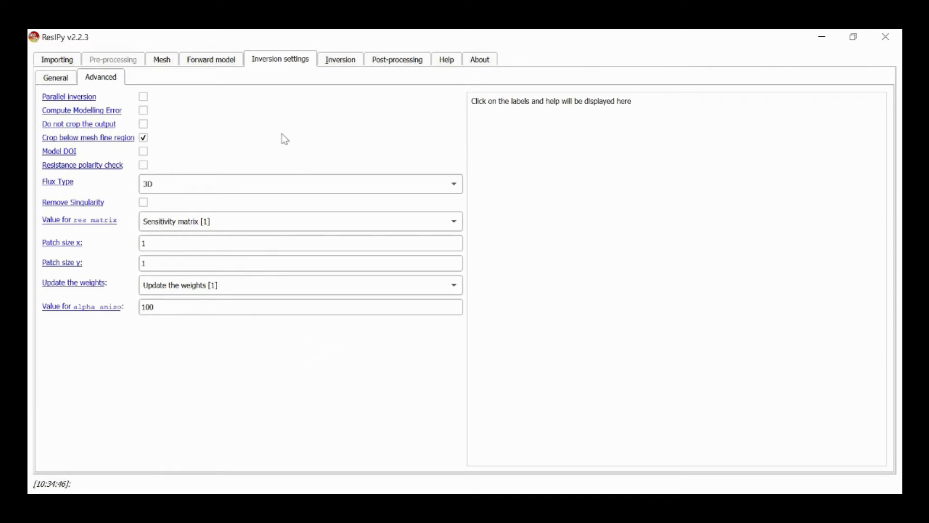
pyautogui.click(340, 58)
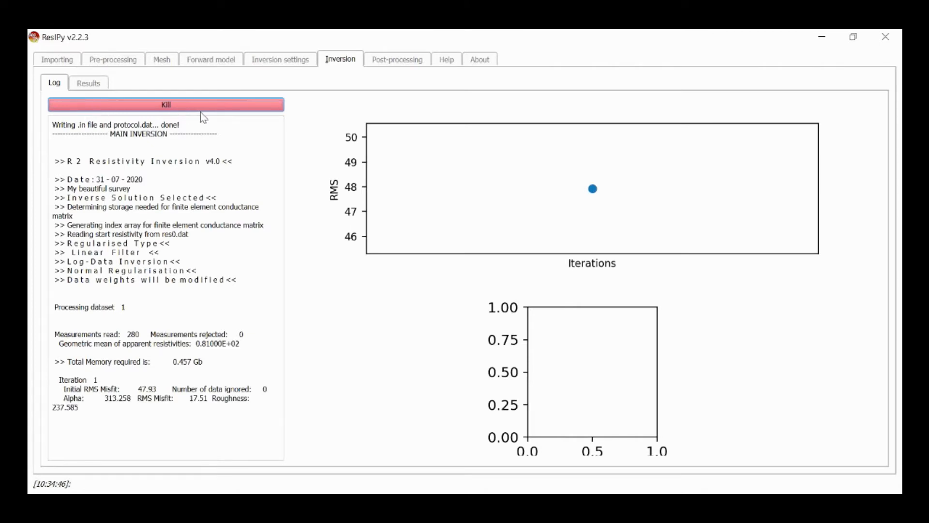
pyautogui.moveTo(330, 274)
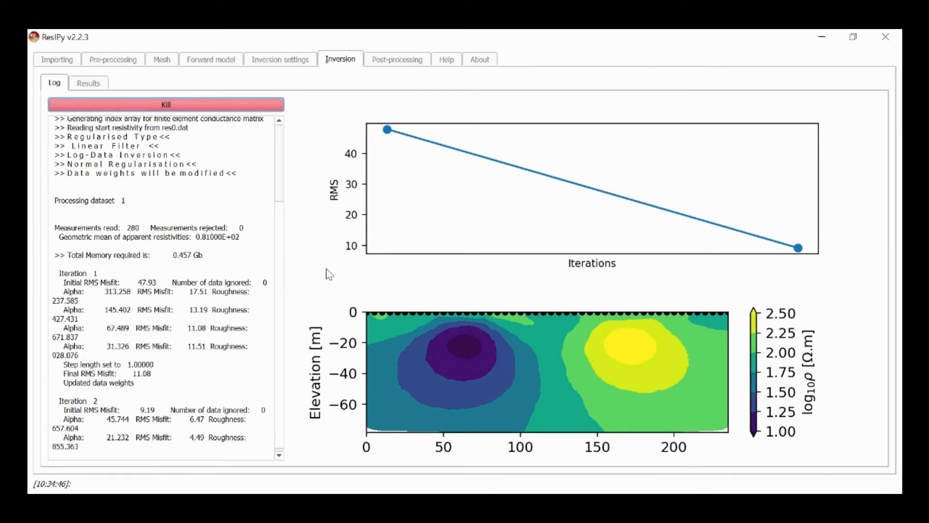
pyautogui.moveTo(280, 266)
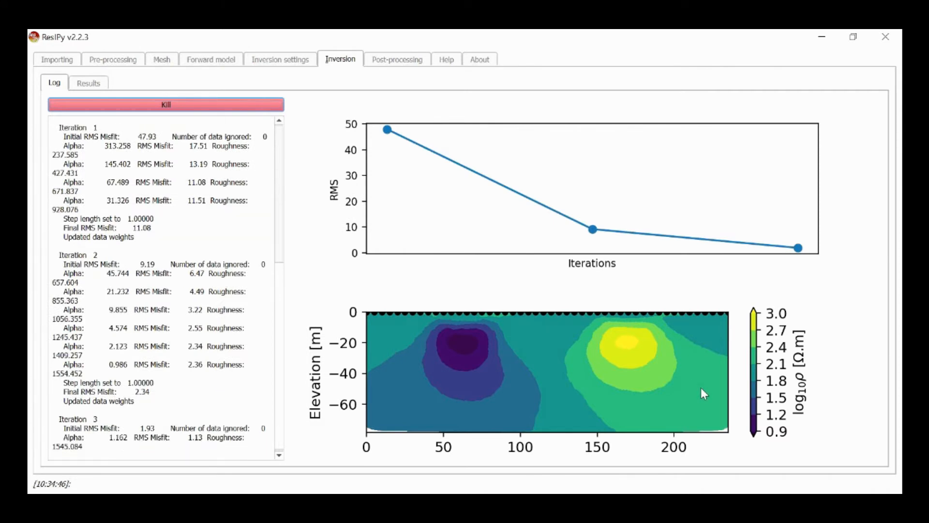
pyautogui.moveTo(698, 381)
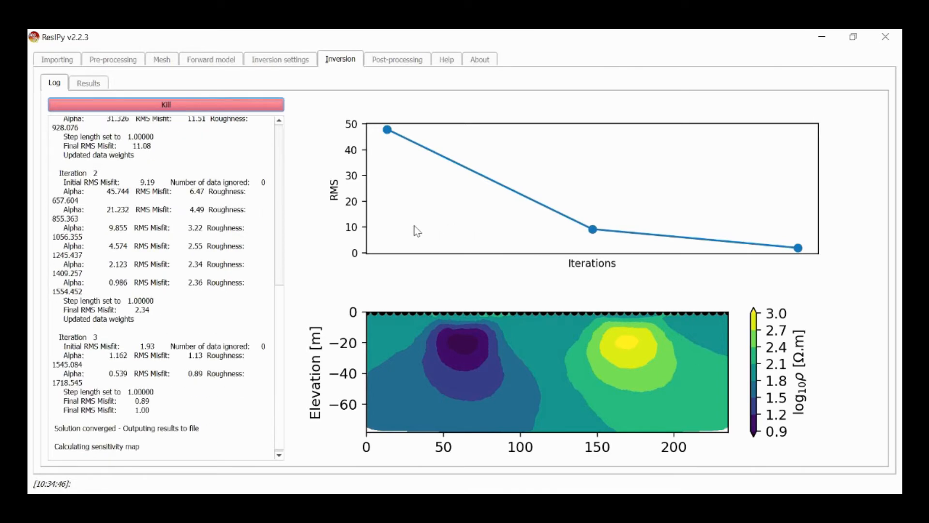
# Display the resistivity section from the converged anisotropy-100 inversion
pyautogui.click(88, 82)
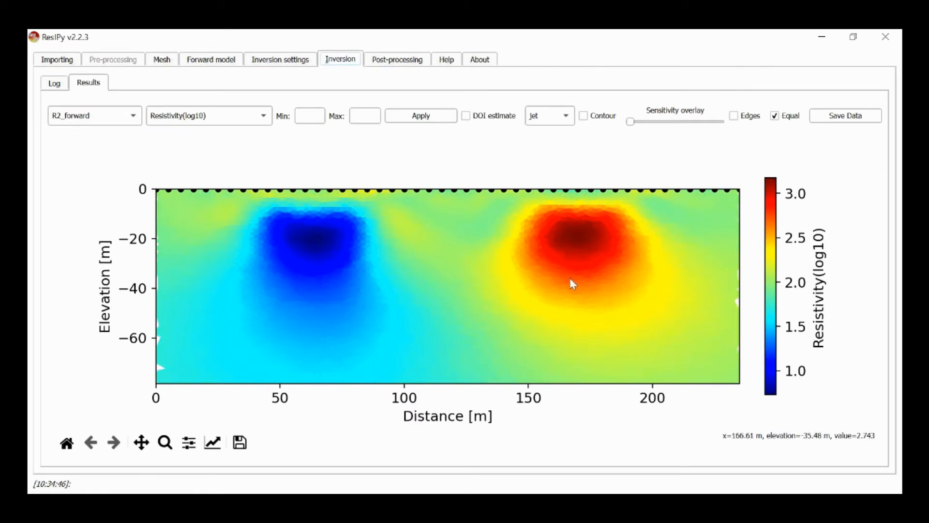
pyautogui.moveTo(564, 267)
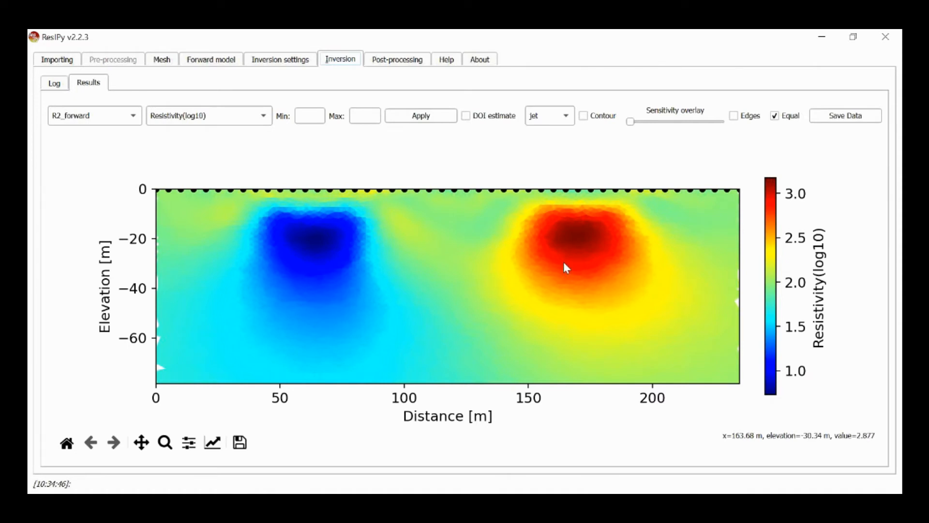
pyautogui.moveTo(589, 247)
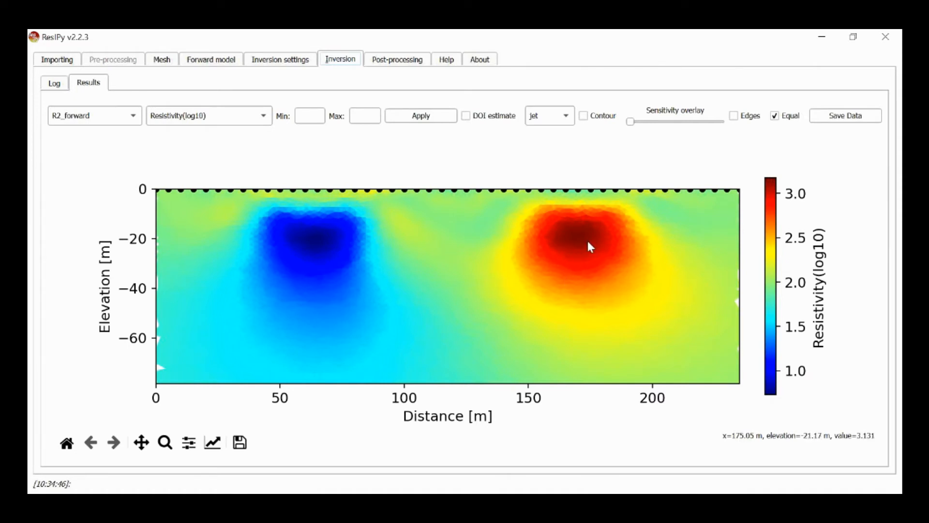
pyautogui.moveTo(600, 248)
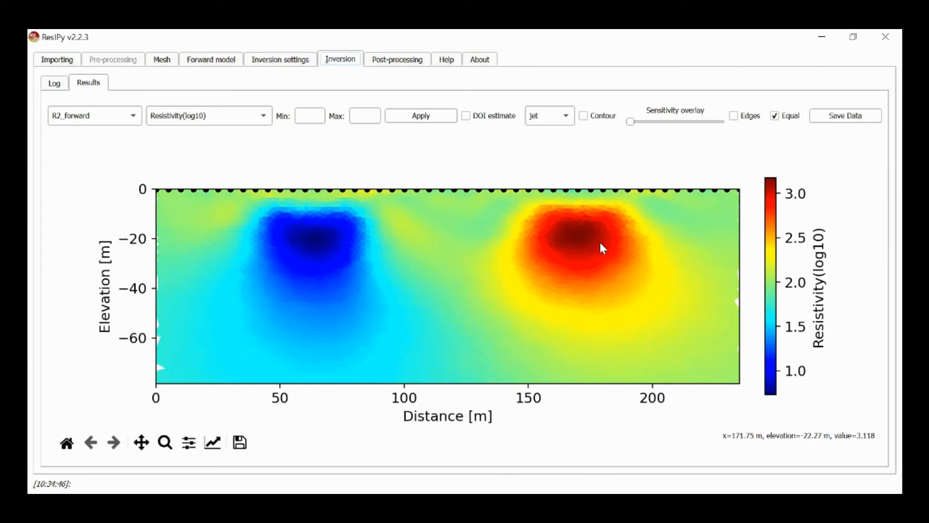
pyautogui.moveTo(282, 147)
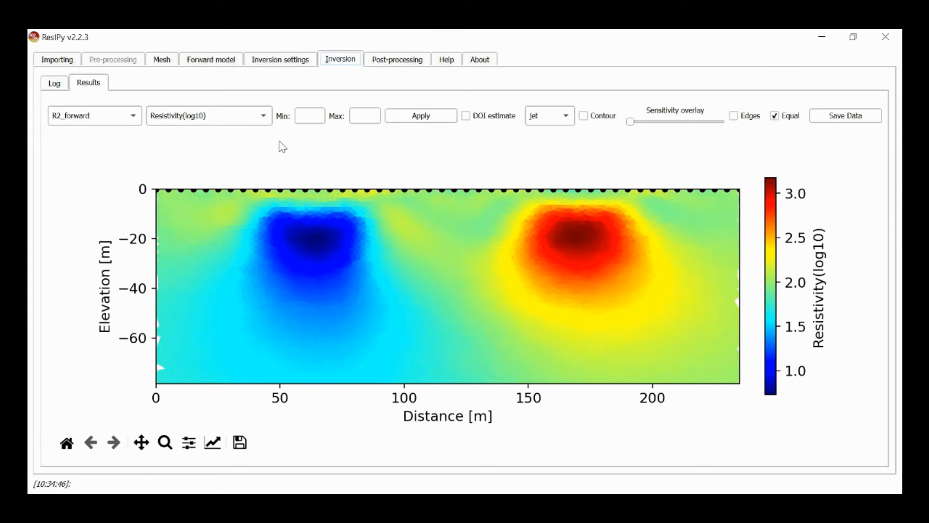
pyautogui.moveTo(273, 64)
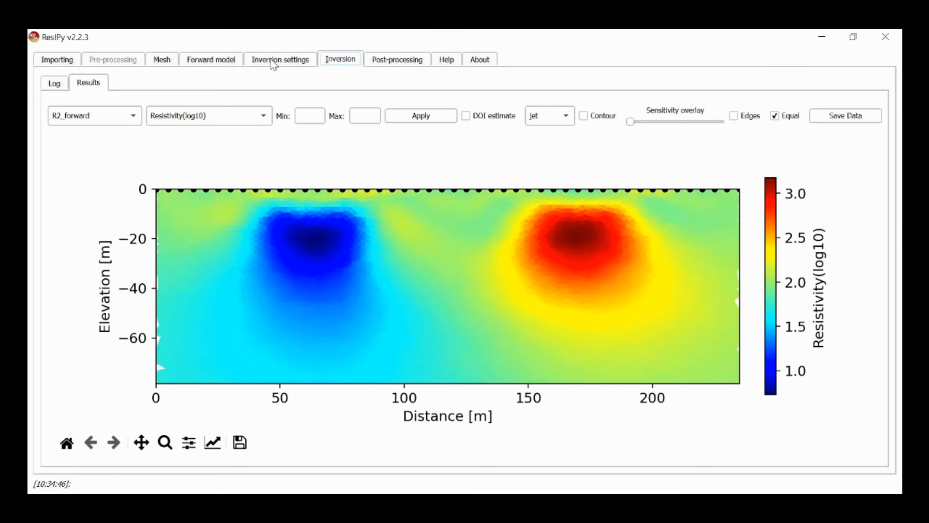
# Change alpha_aniso from 100 to 0.01 and return to the inversion page
pyautogui.click(280, 59)
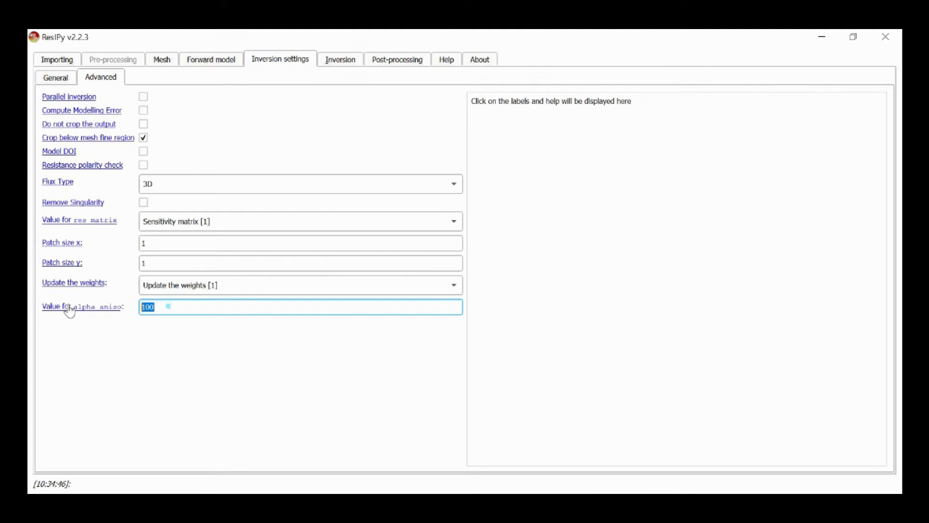
pyautogui.write('0.1')
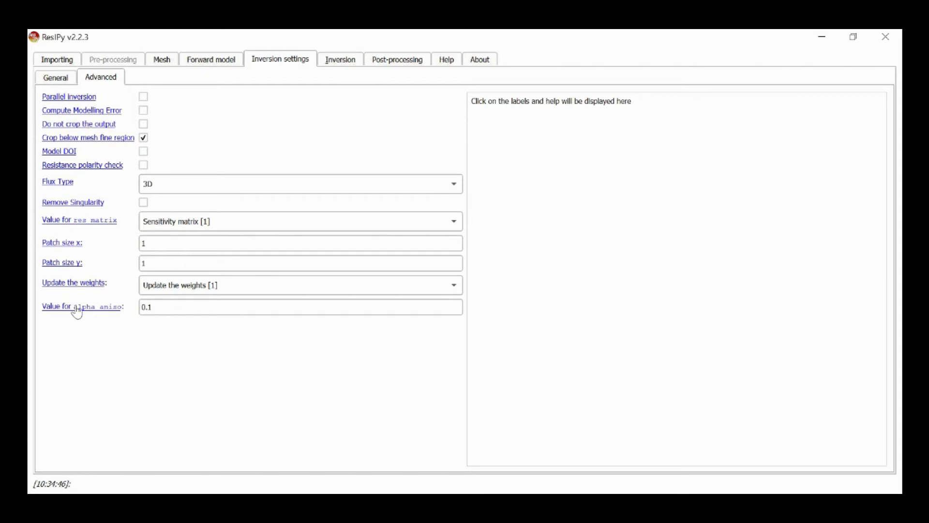
pyautogui.click(300, 306)
pyautogui.write('0.01')
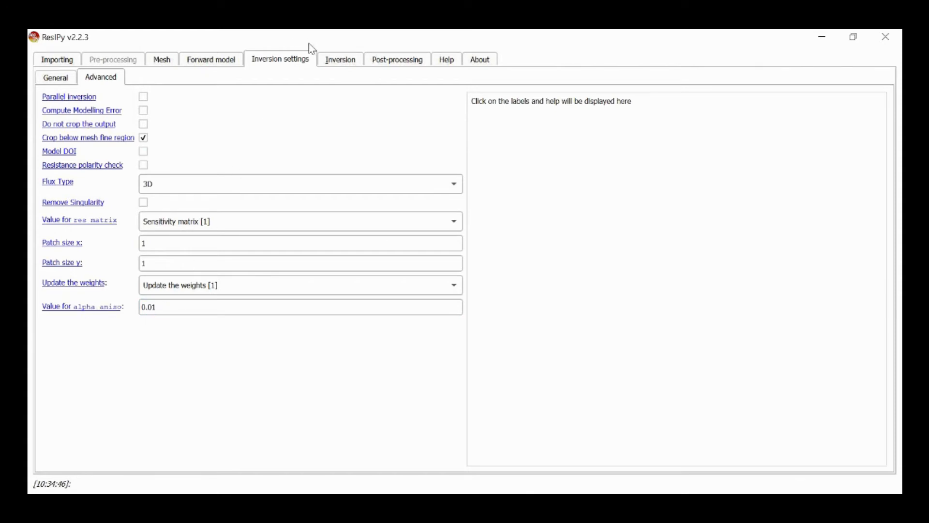
pyautogui.click(340, 59)
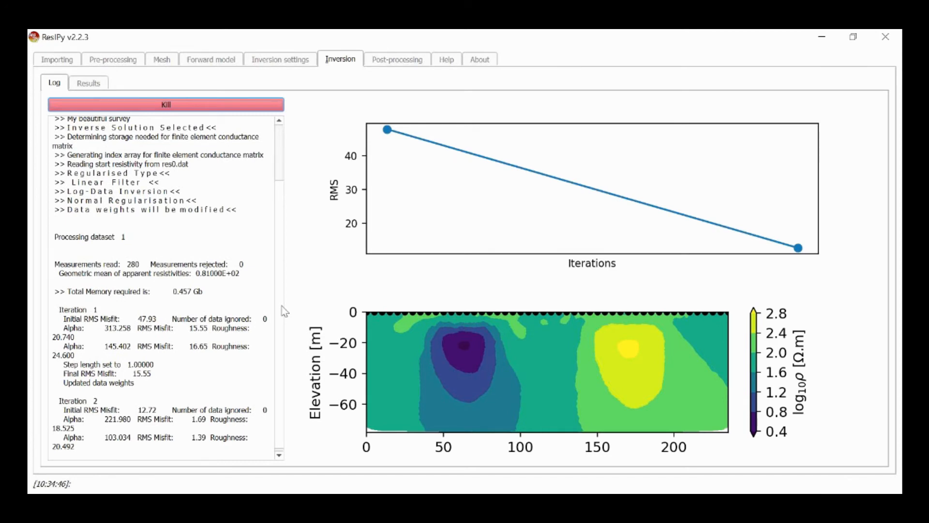
# Follow the log to convergence at RMS 1.00, then show the anisotropy-0.01 inverted resistivity section
pyautogui.scroll(-3)
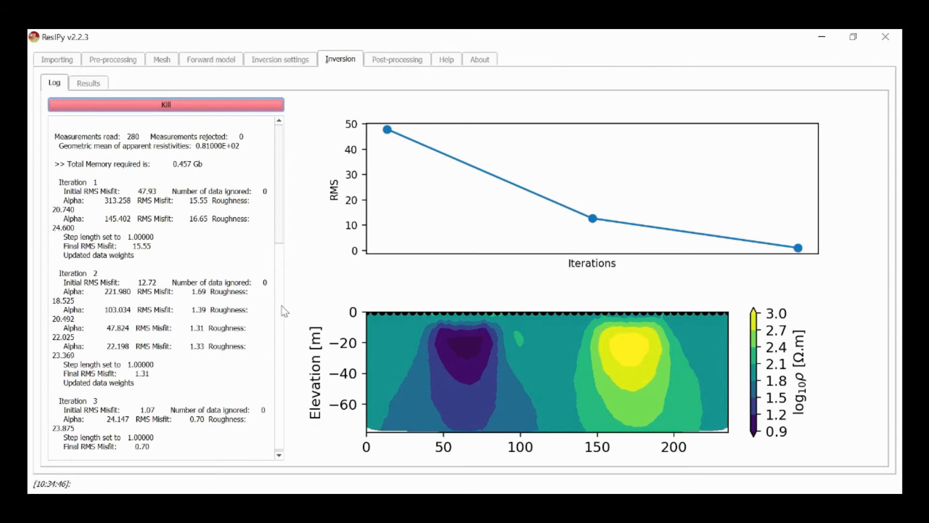
pyautogui.scroll(-3)
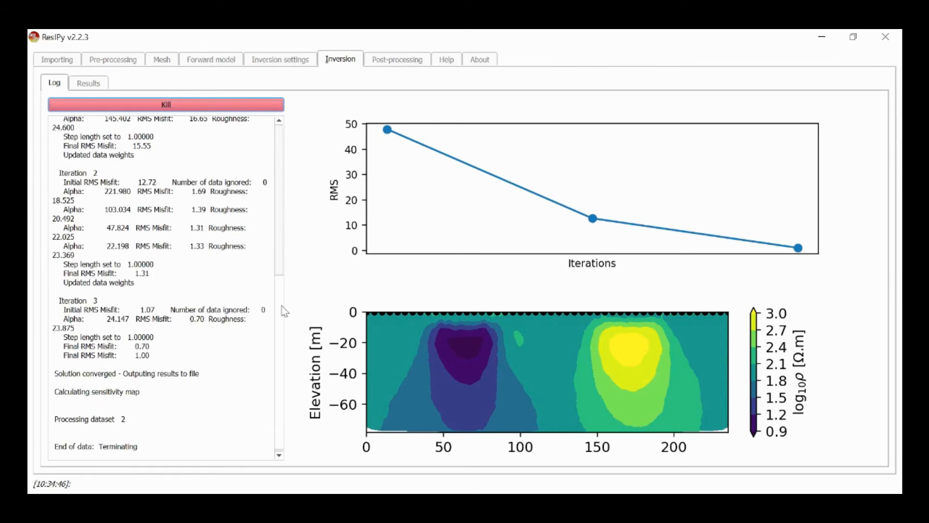
pyautogui.click(89, 82)
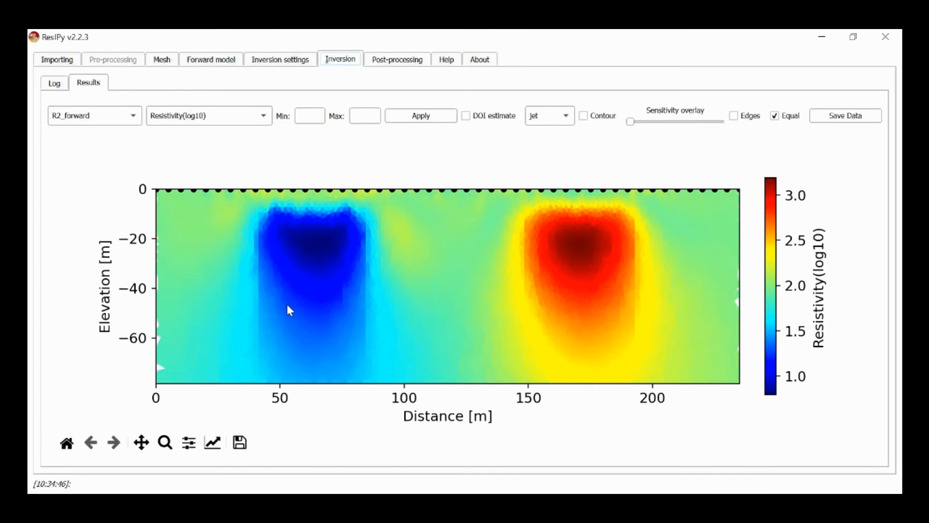
pyautogui.moveTo(345, 267)
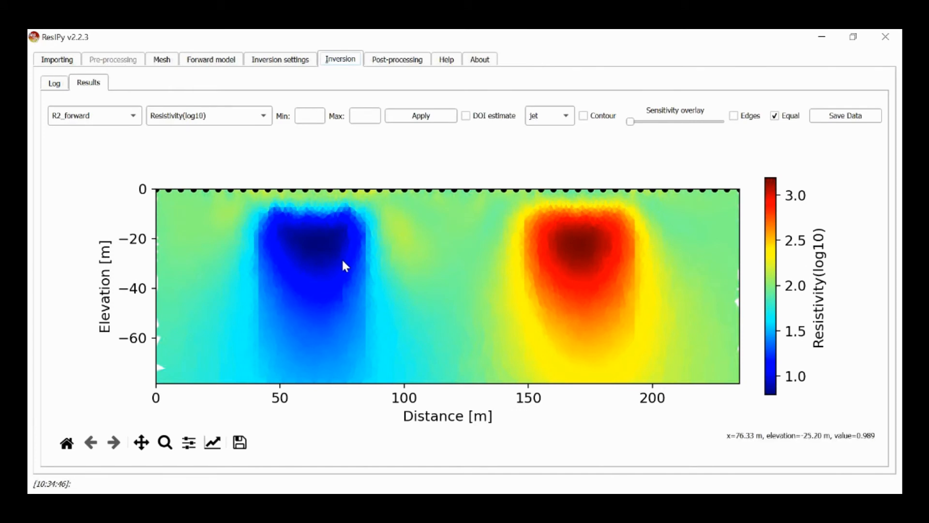
pyautogui.moveTo(303, 268)
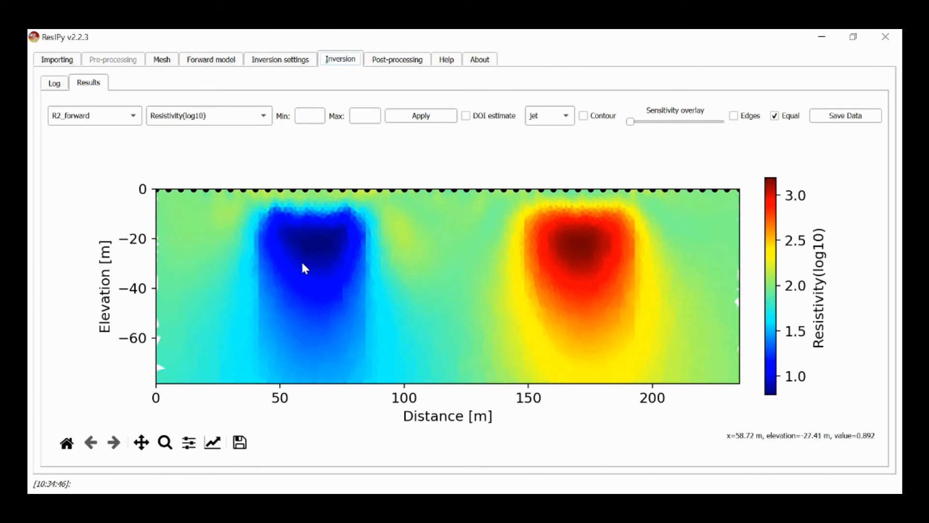
pyautogui.moveTo(329, 297)
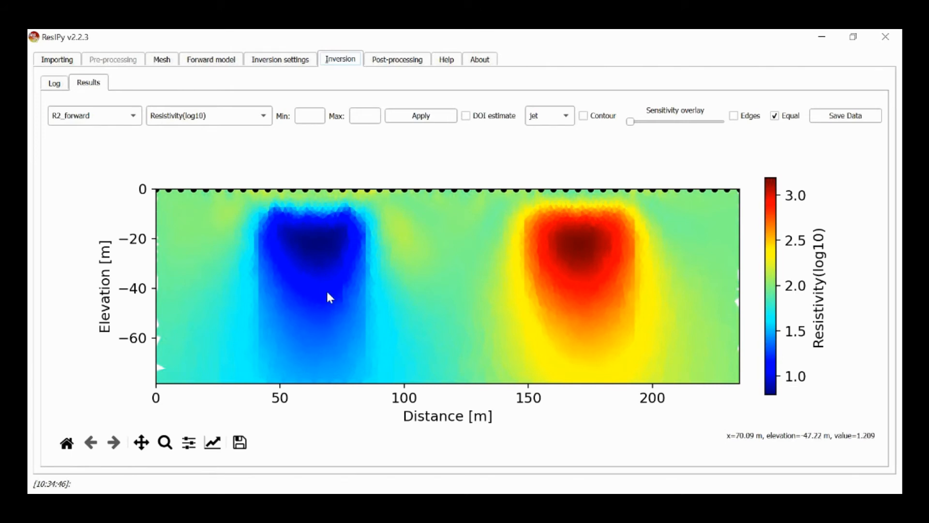
pyautogui.moveTo(429, 263)
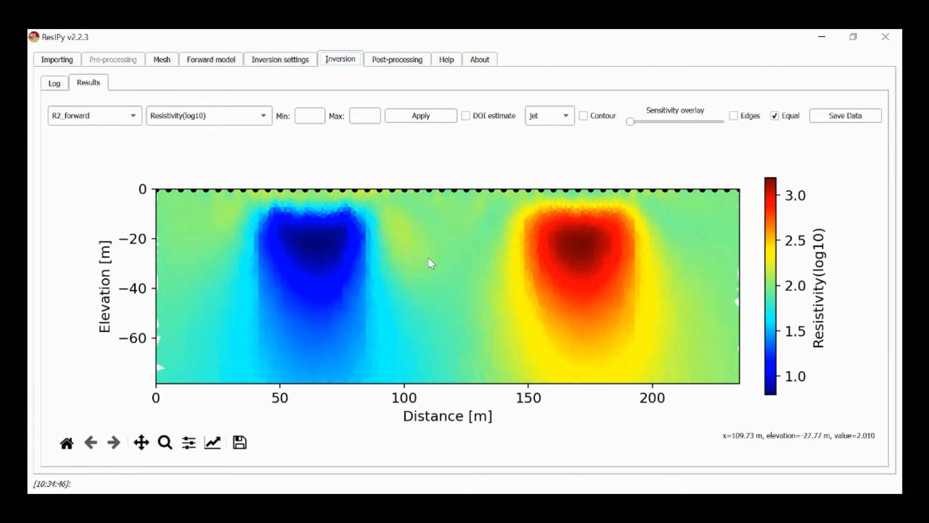
pyautogui.moveTo(503, 288)
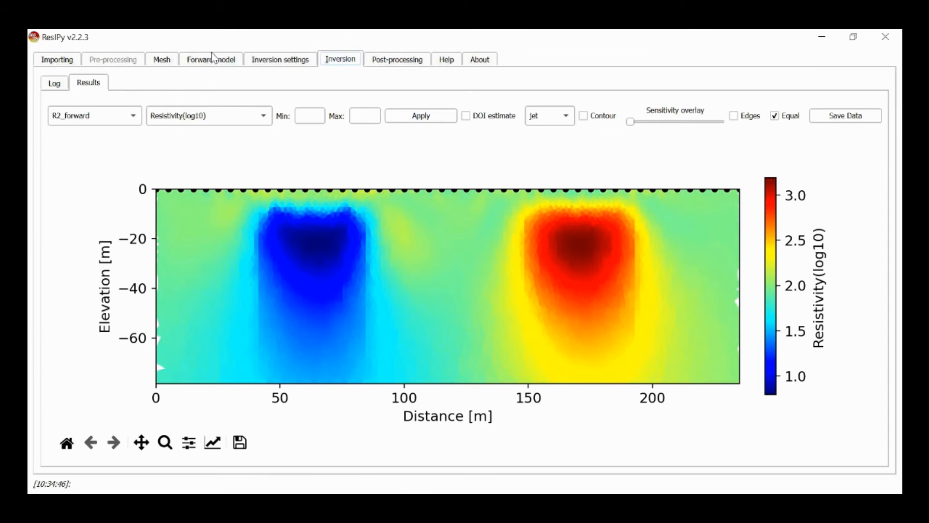
pyautogui.moveTo(187, 66)
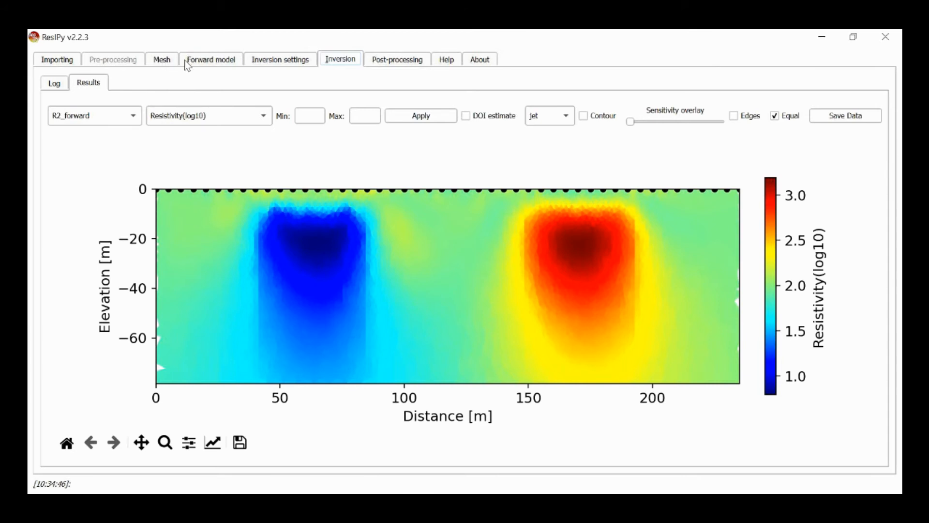
pyautogui.click(279, 59)
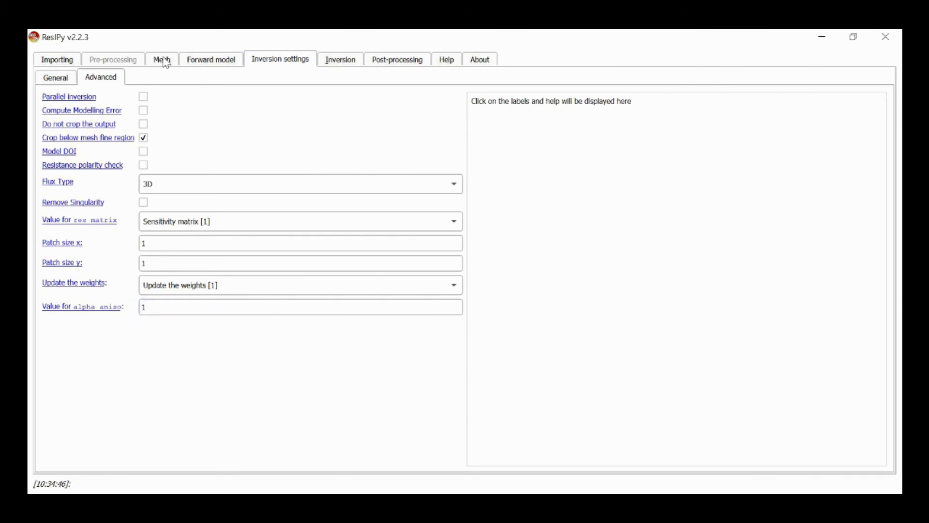
pyautogui.moveTo(169, 64)
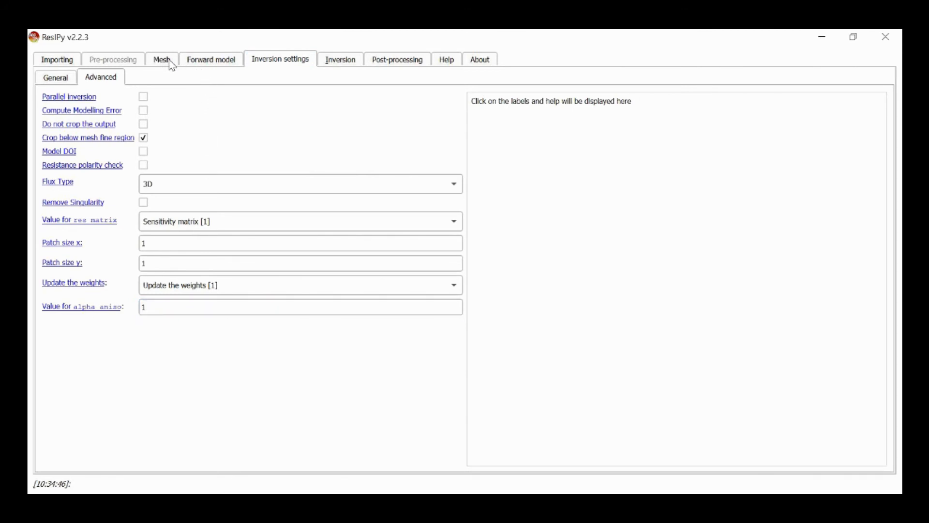
# Return to the Mesh page showing the triangular mesh and its region table
pyautogui.click(161, 58)
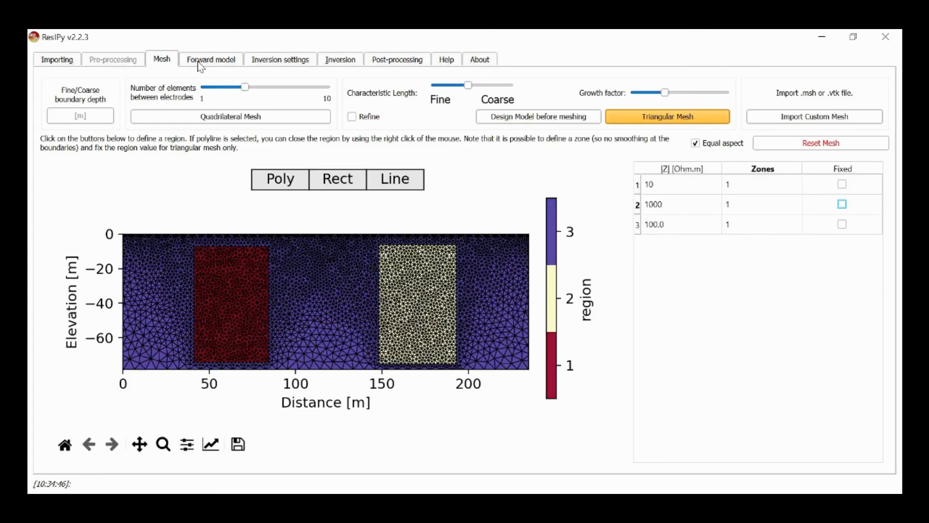
pyautogui.moveTo(750, 187)
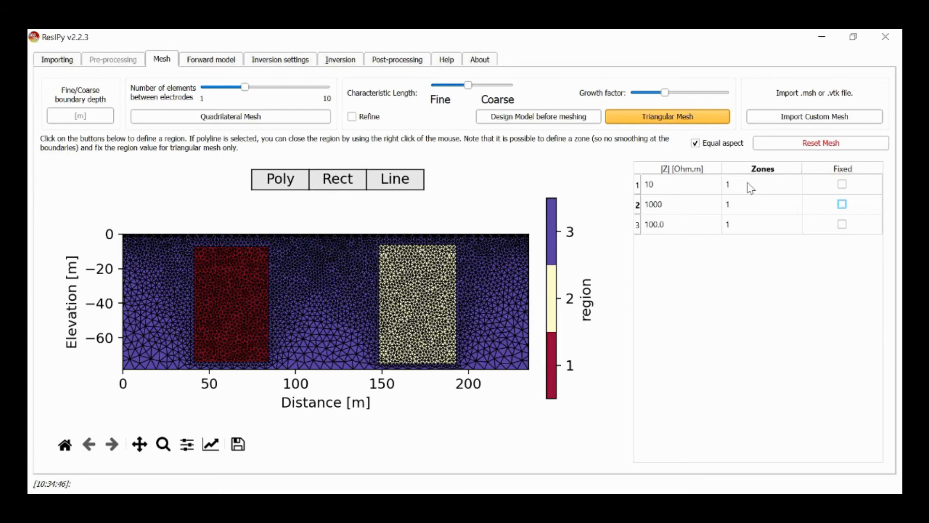
# Assign zone 2 to both the 1000 and 100 Ohm.m regions, leaving the 10 Ohm.m block as zone 1
pyautogui.click(762, 203)
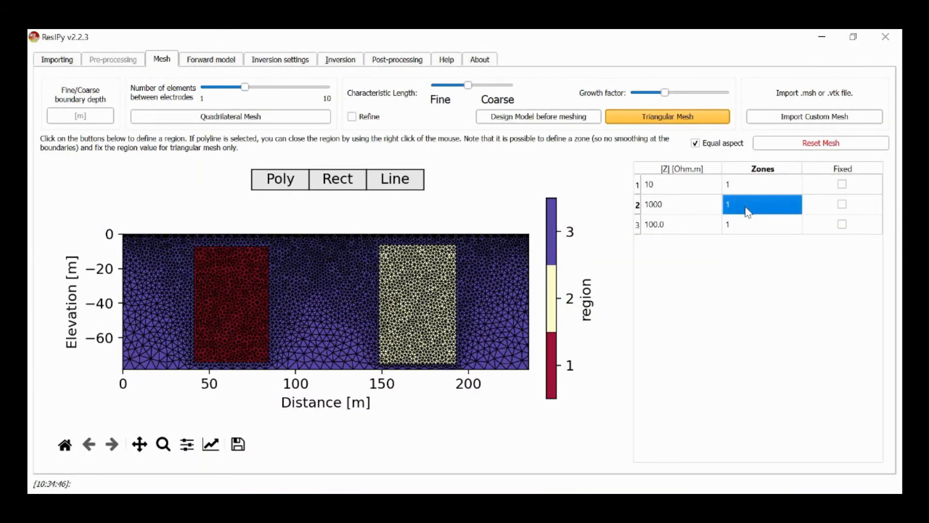
pyautogui.moveTo(513, 299)
pyautogui.write('2')
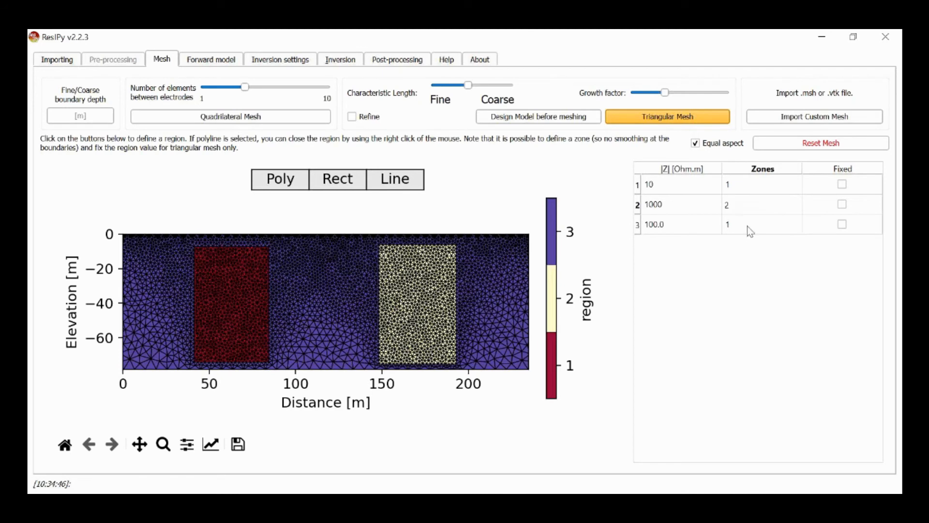
pyautogui.click(762, 224)
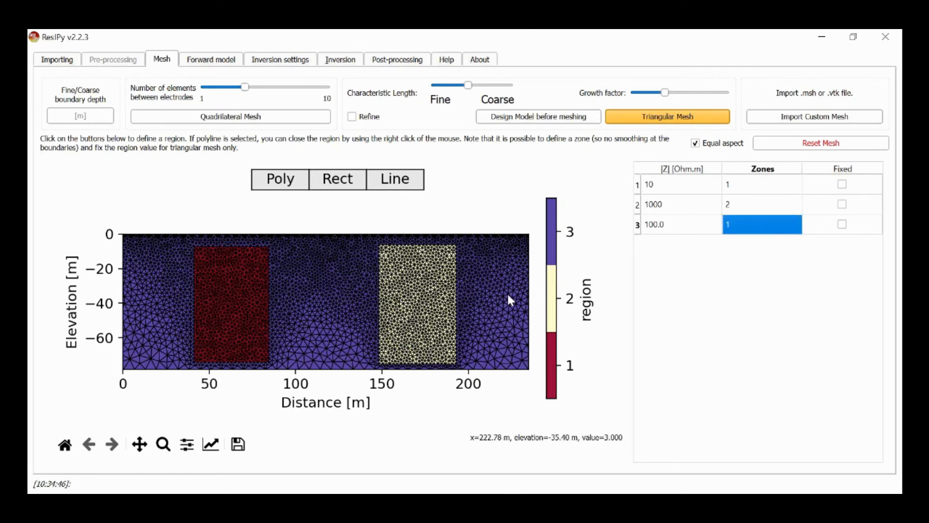
pyautogui.click(842, 224)
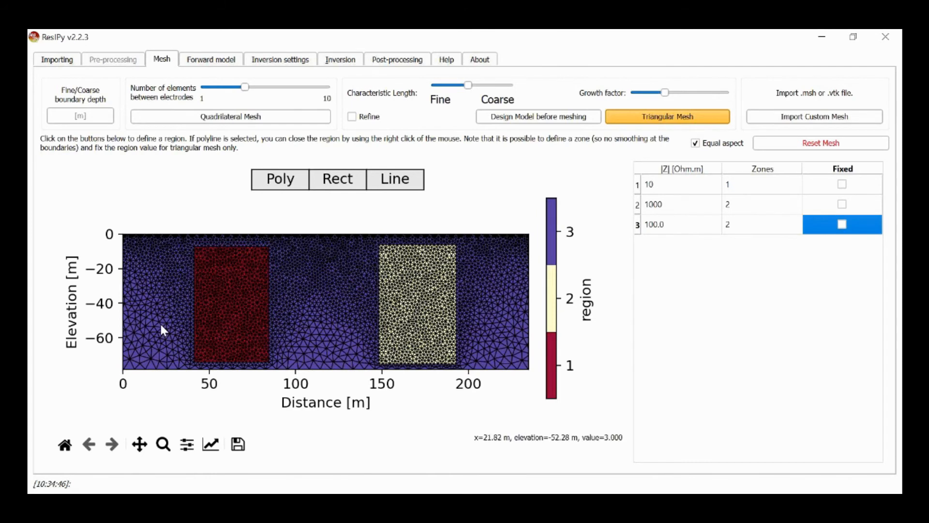
pyautogui.moveTo(231, 296)
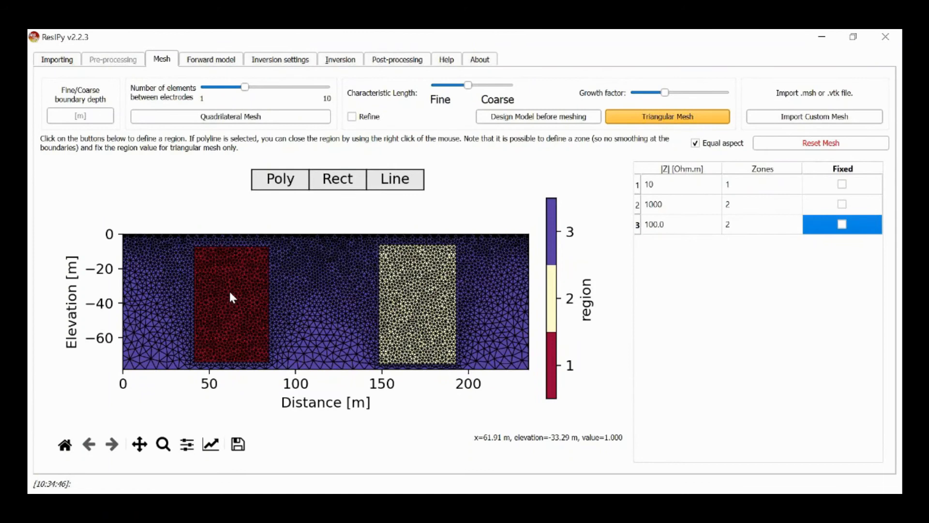
pyautogui.moveTo(236, 291)
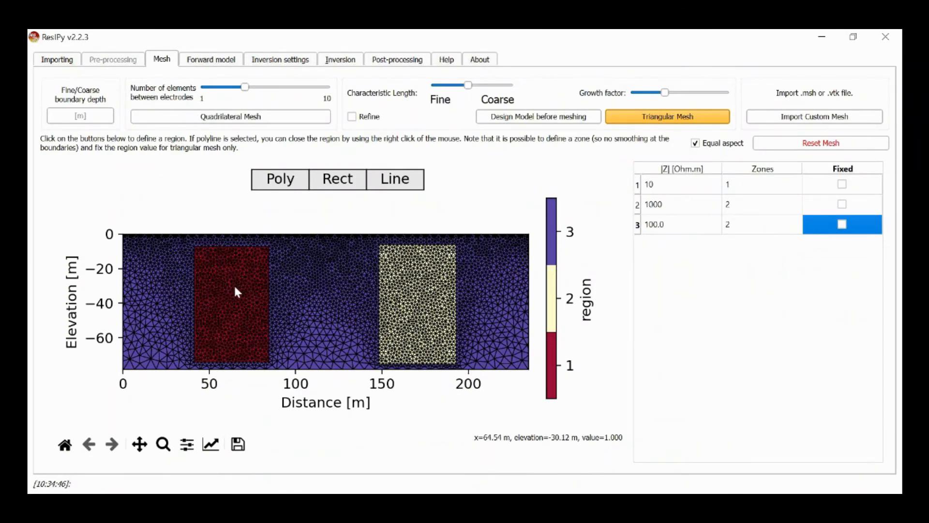
pyautogui.moveTo(320, 290)
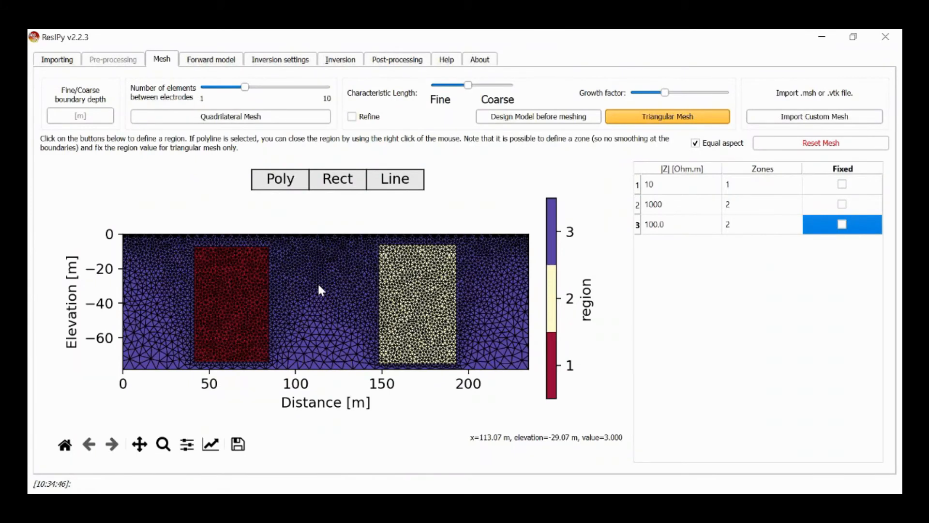
pyautogui.moveTo(331, 290)
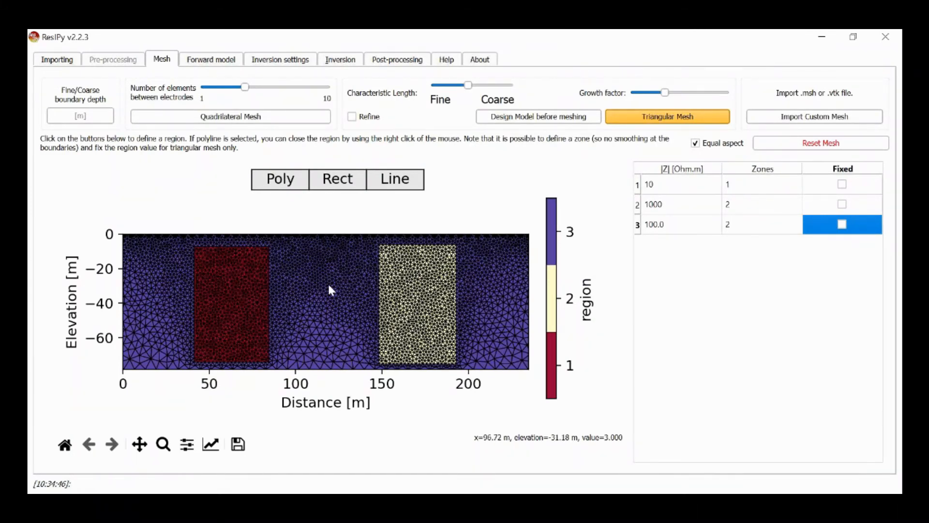
pyautogui.moveTo(251, 292)
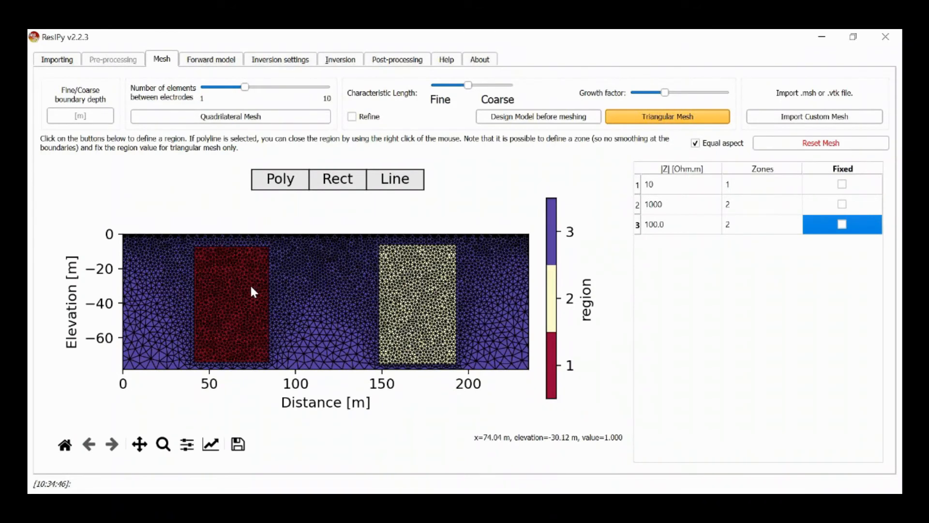
pyautogui.moveTo(324, 276)
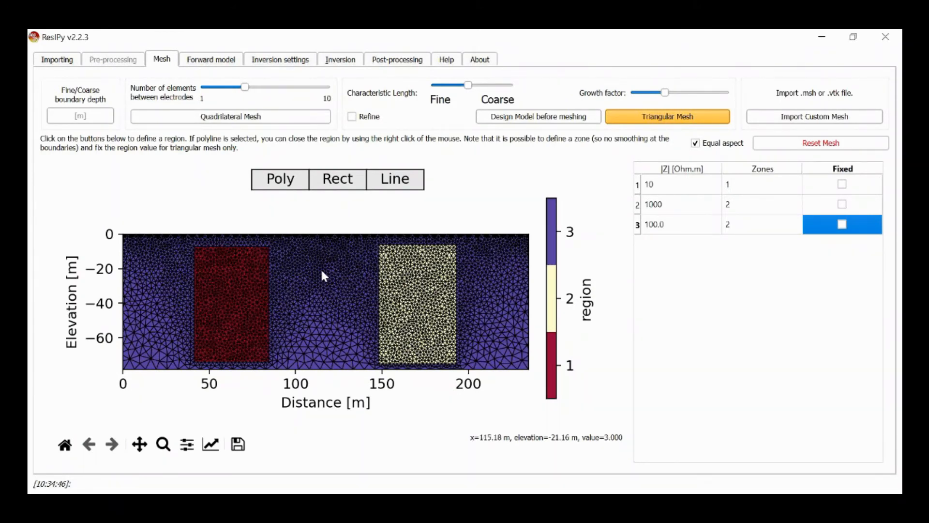
pyautogui.moveTo(501, 275)
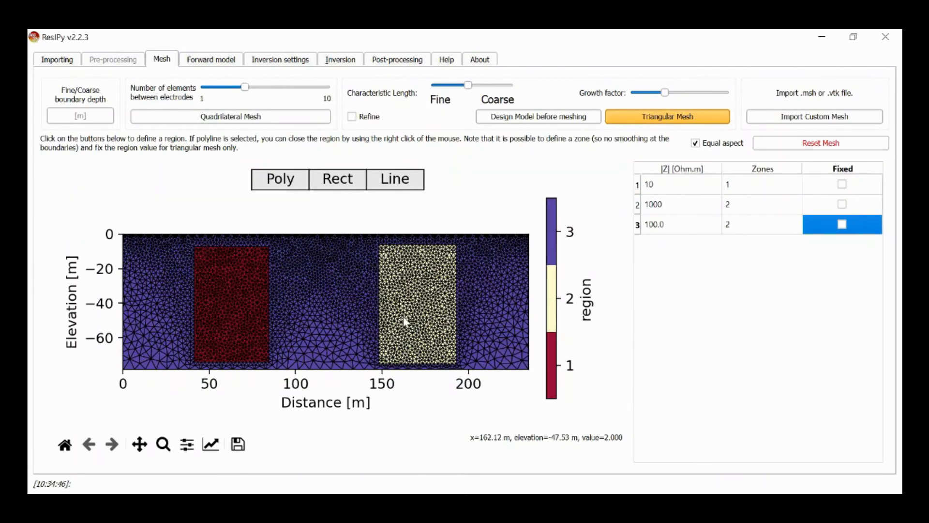
pyautogui.moveTo(230, 287)
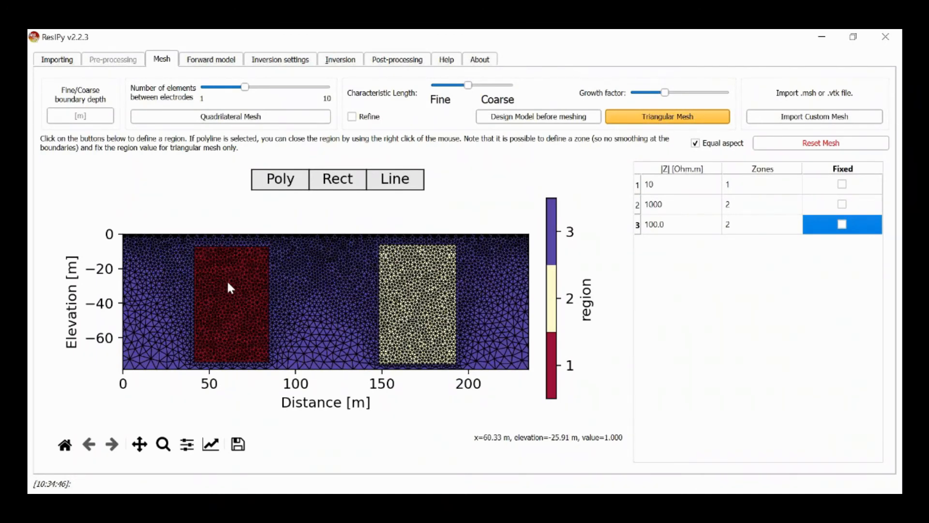
pyautogui.moveTo(236, 269)
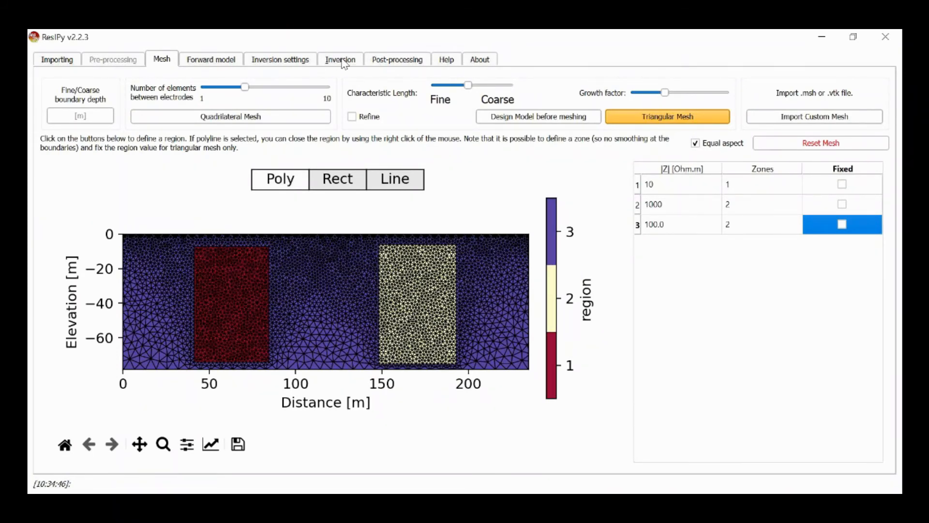
# Start the inversion on the zoned mesh, first iteration at RMS 47.93
pyautogui.click(340, 59)
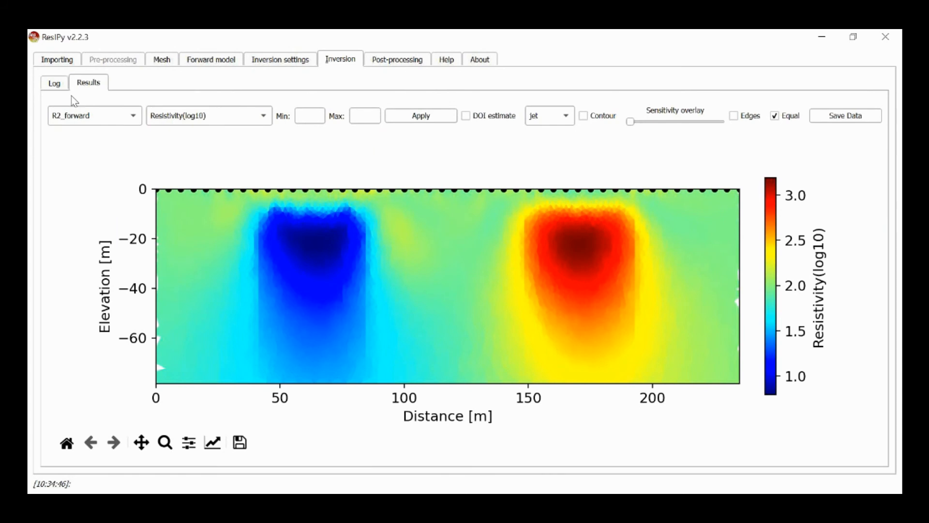
pyautogui.click(54, 82)
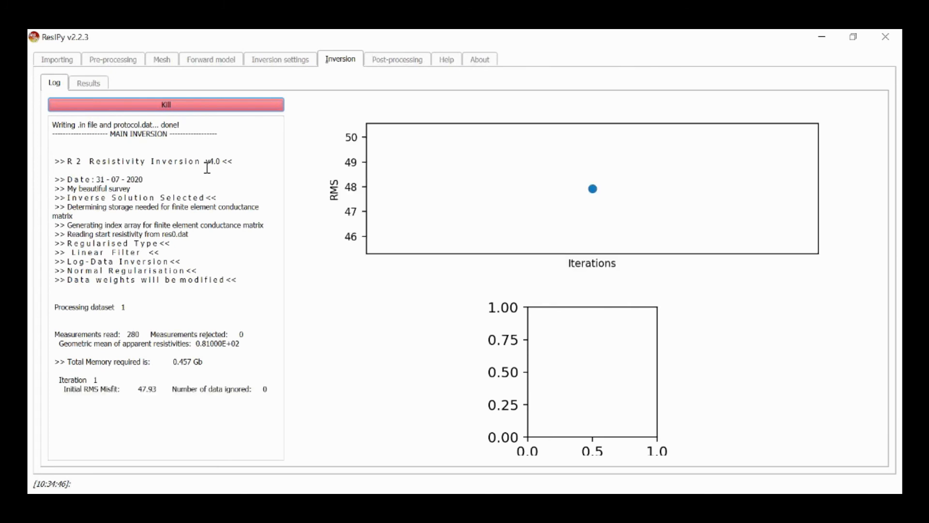
pyautogui.moveTo(438, 317)
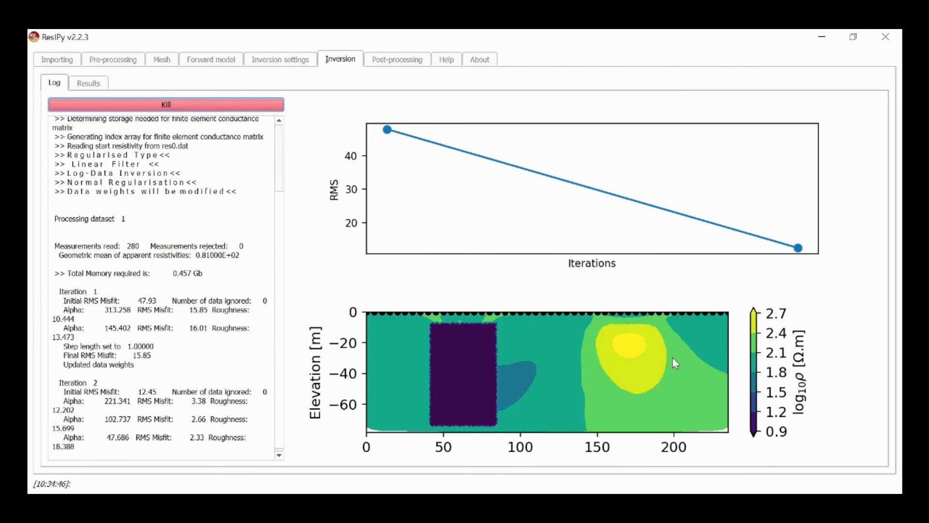
pyautogui.moveTo(597, 378)
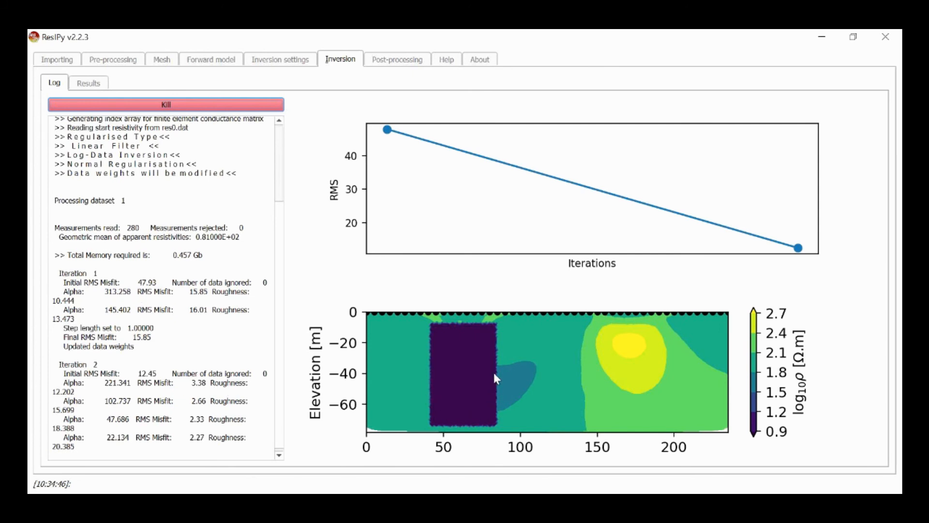
pyautogui.moveTo(462, 363)
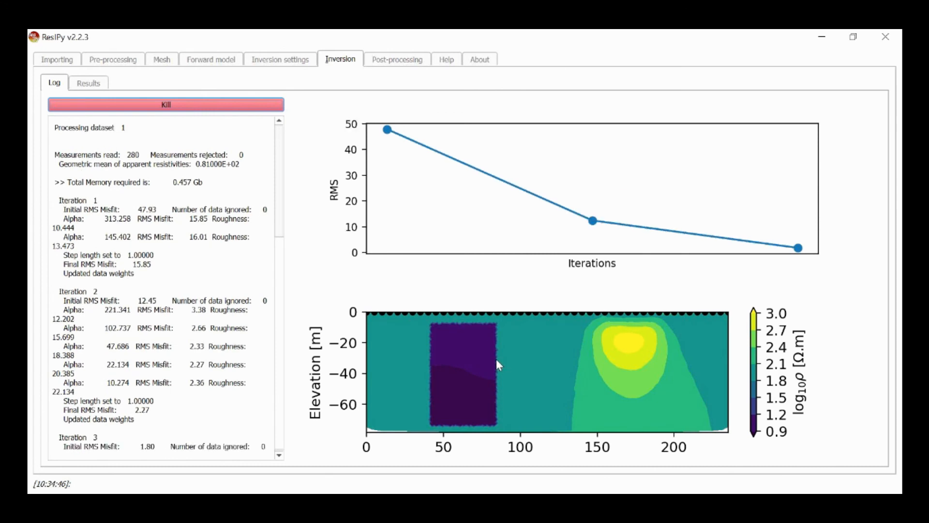
pyautogui.moveTo(503, 371)
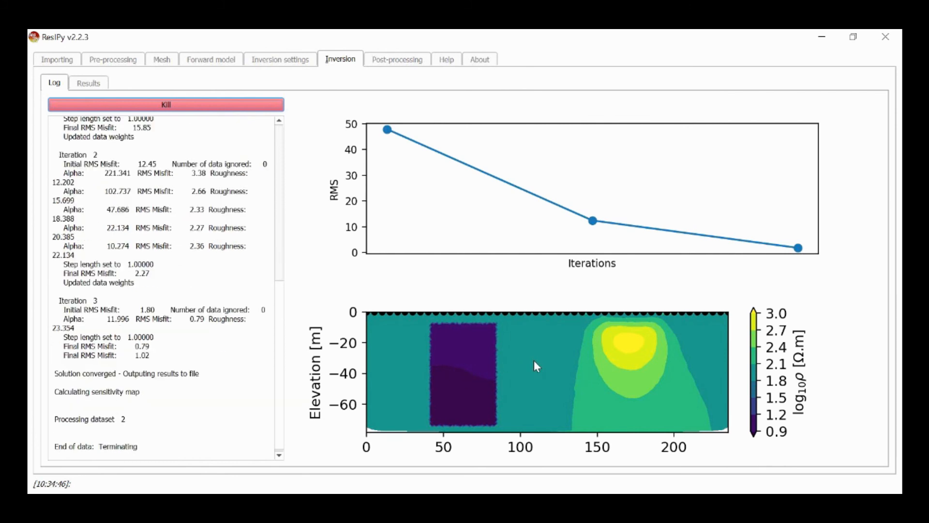
# Show the zoned inversion section (RMS 1.02) with the uniform sharp-edged conductive block
pyautogui.click(88, 82)
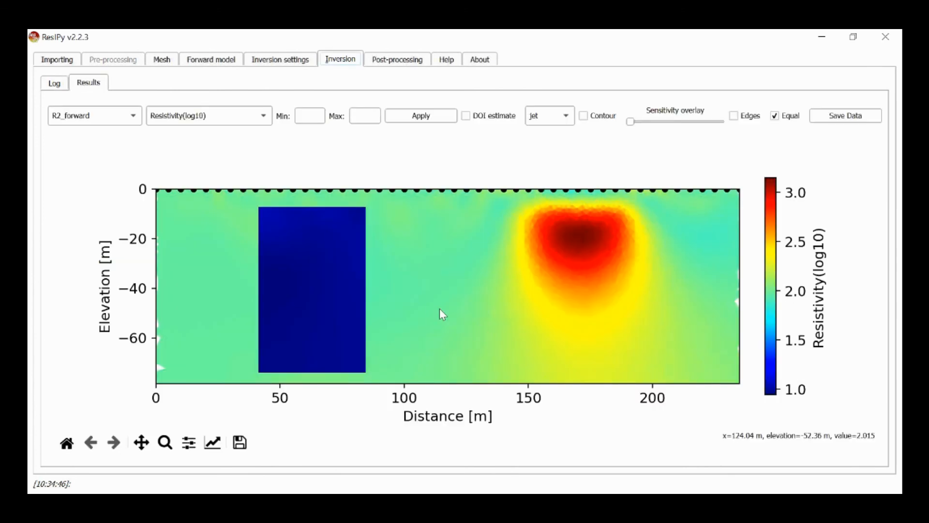
pyautogui.moveTo(313, 259)
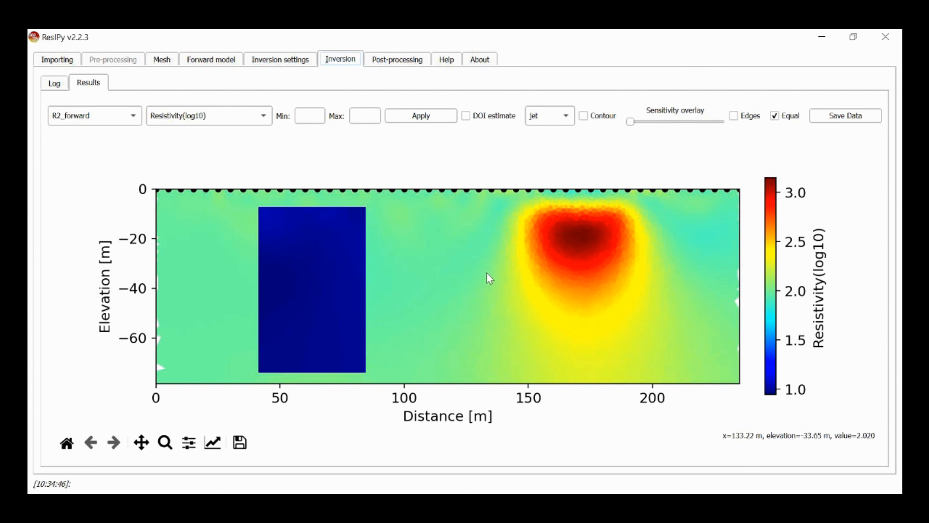
pyautogui.moveTo(309, 264)
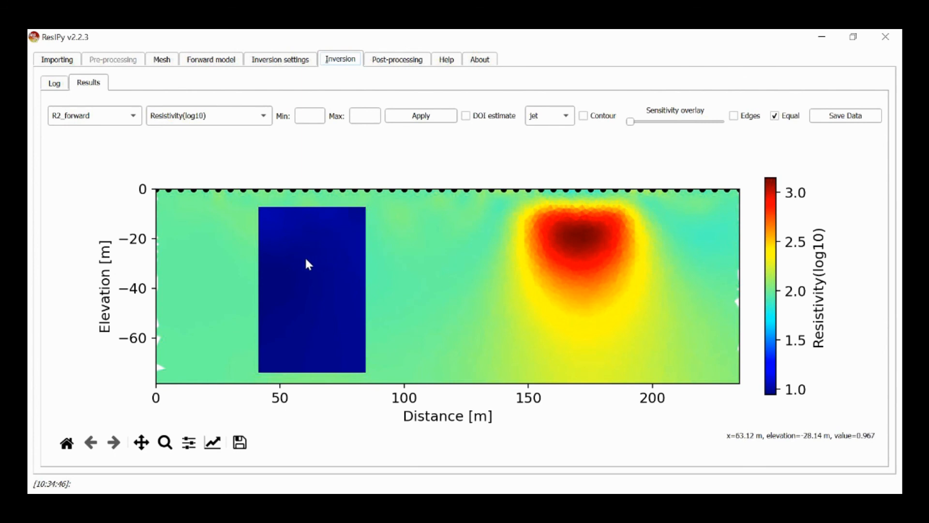
pyautogui.moveTo(294, 278)
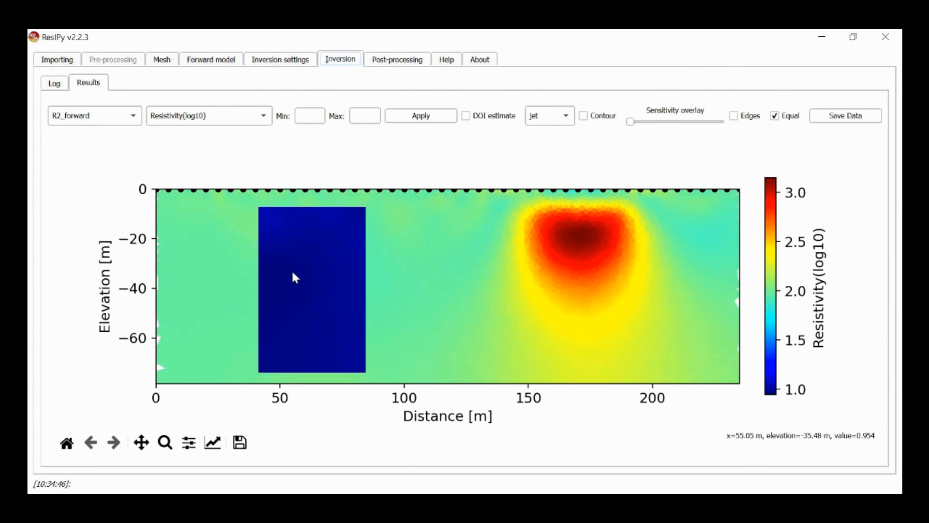
pyautogui.moveTo(323, 305)
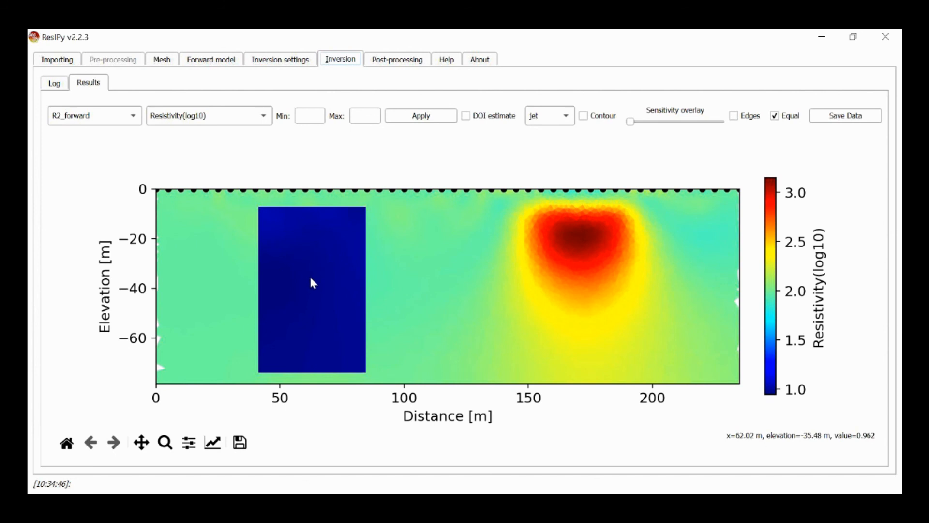
pyautogui.moveTo(367, 378)
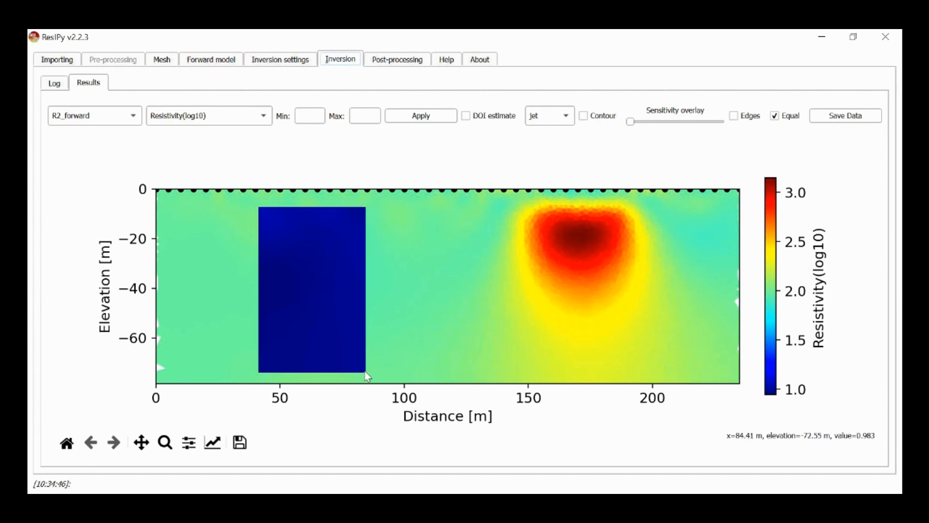
pyautogui.moveTo(297, 238)
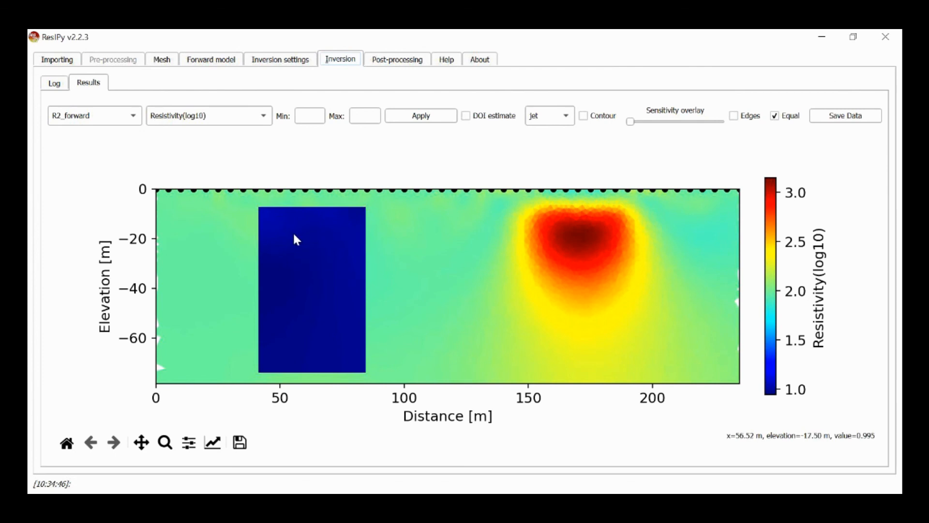
pyautogui.moveTo(306, 274)
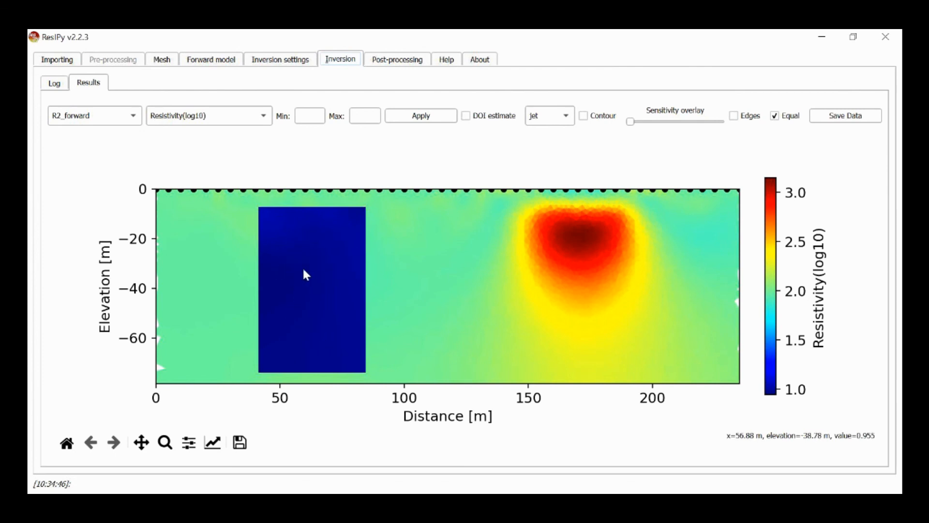
pyautogui.moveTo(331, 272)
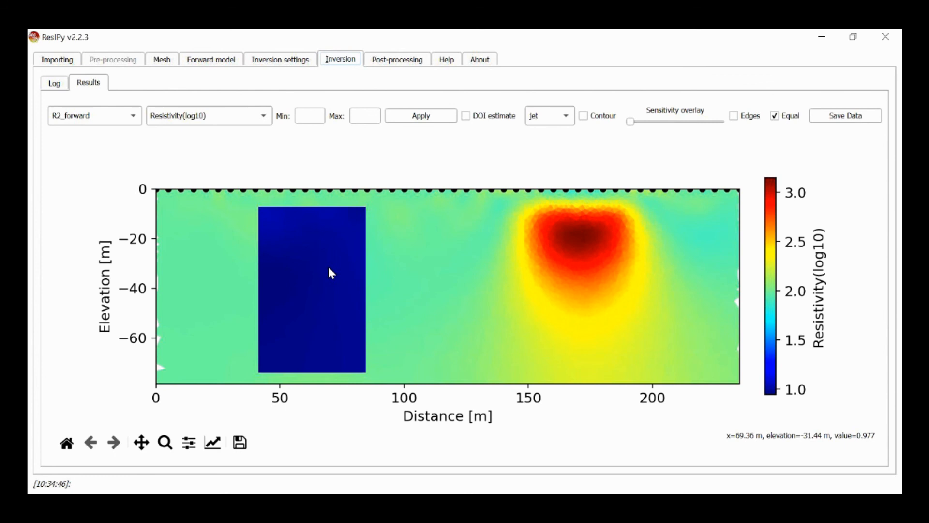
pyautogui.moveTo(475, 244)
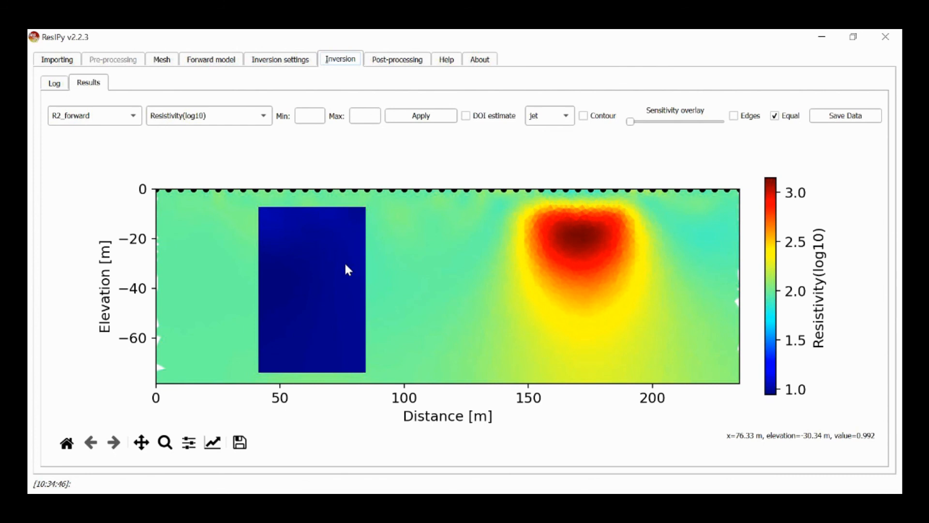
pyautogui.moveTo(316, 250)
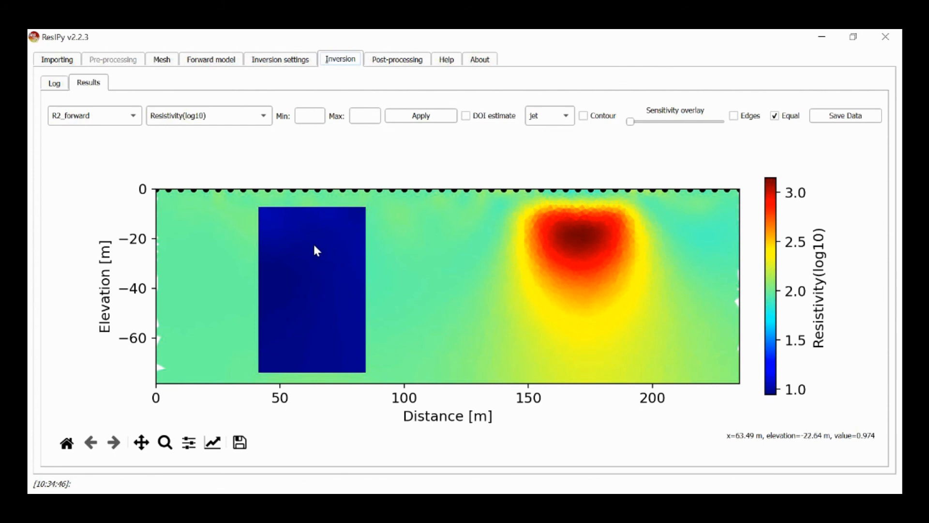
pyautogui.moveTo(316, 222)
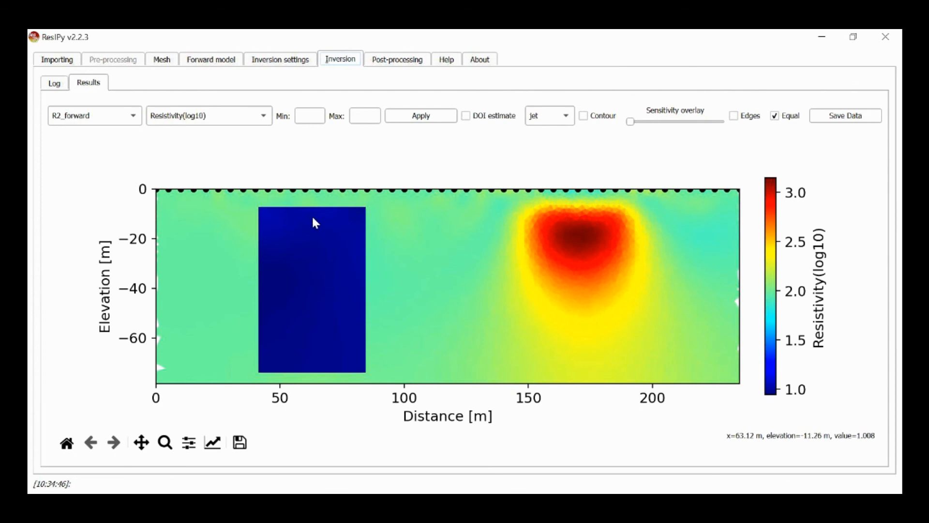
pyautogui.moveTo(354, 263)
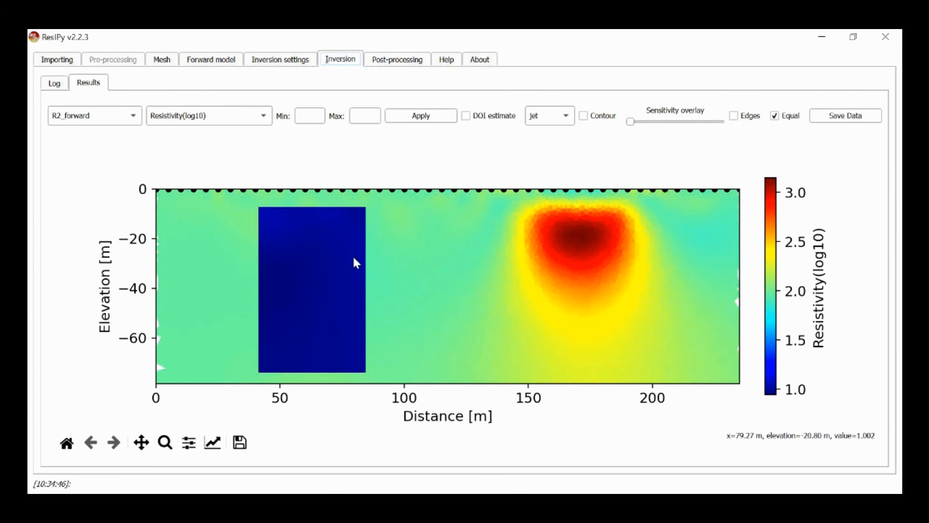
pyautogui.moveTo(280, 216)
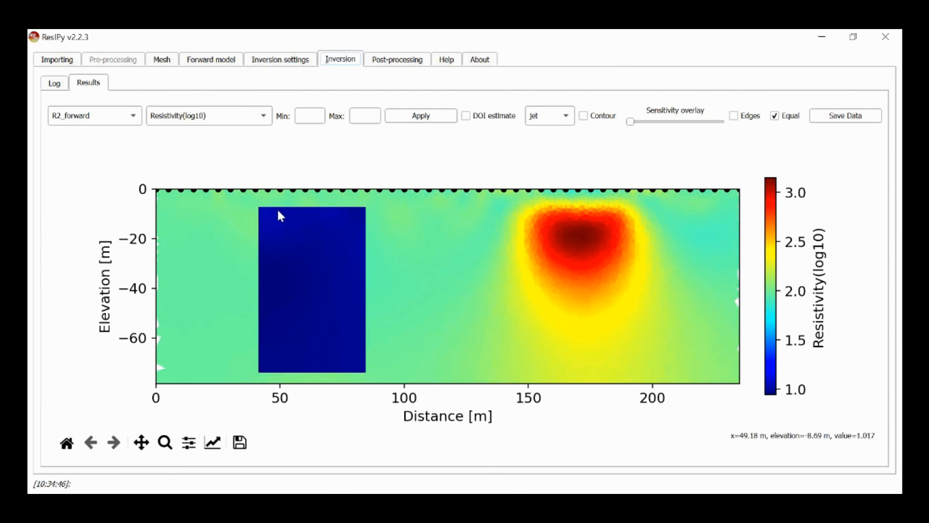
pyautogui.moveTo(298, 238)
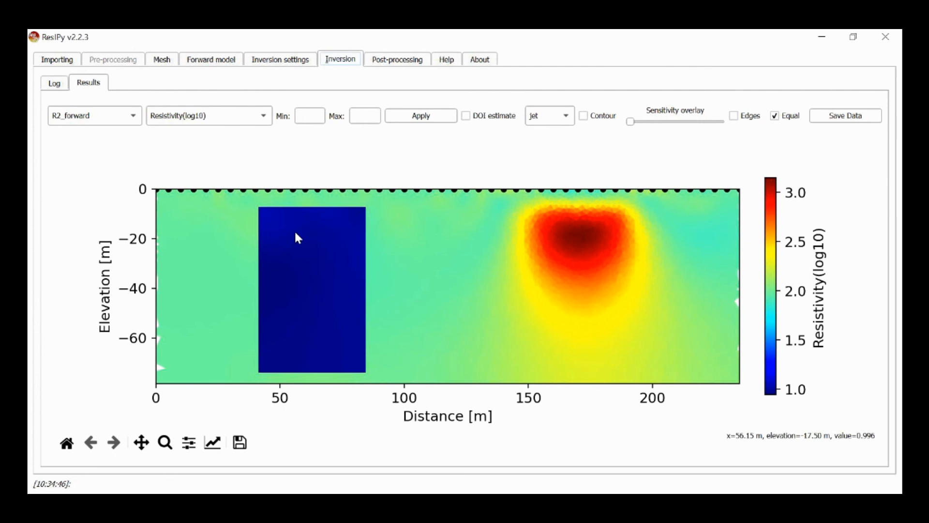
pyautogui.moveTo(346, 235)
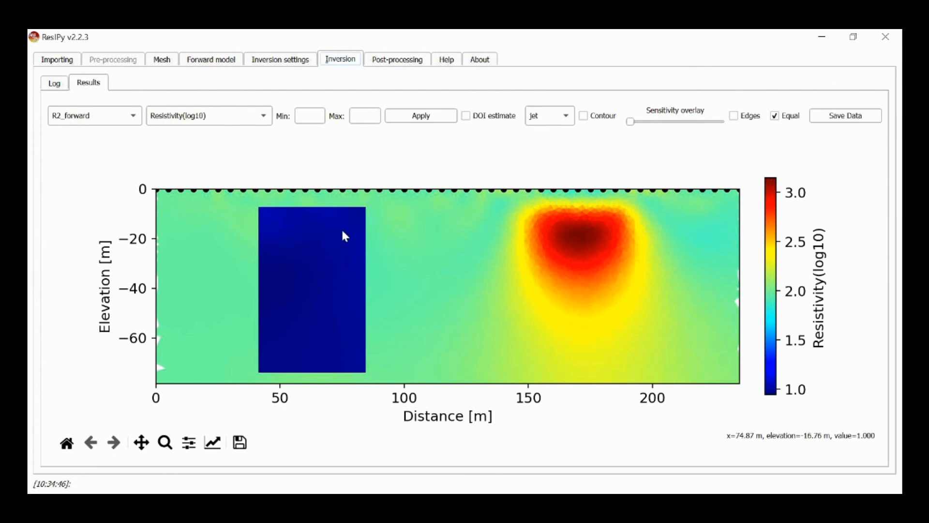